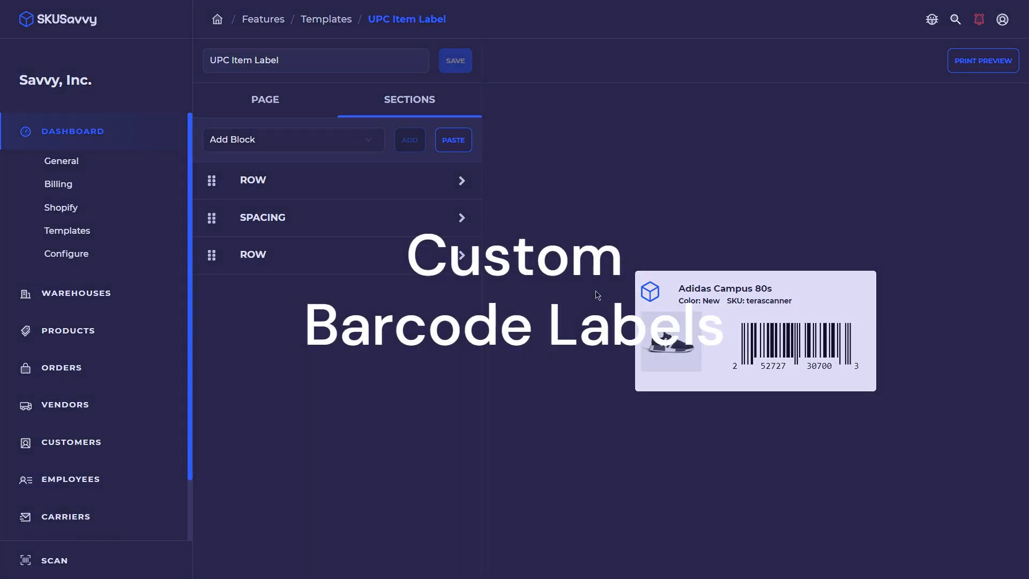
{"action": "mouse_move", "coordinate": [857, 247]}
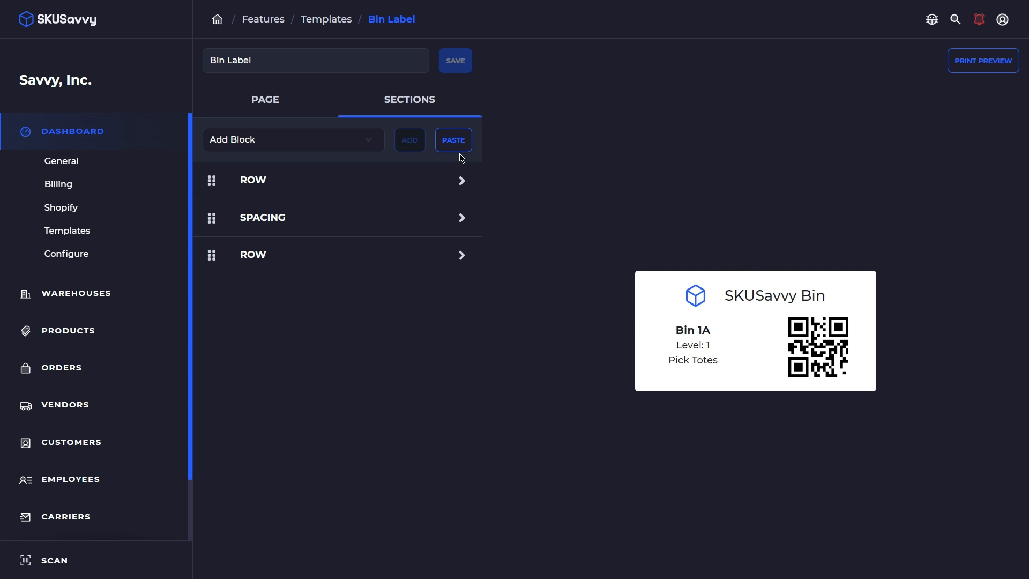
Go back to the Custom Templates list through the Templates breadcrumb
{"action": "left_click", "coordinate": [326, 19]}
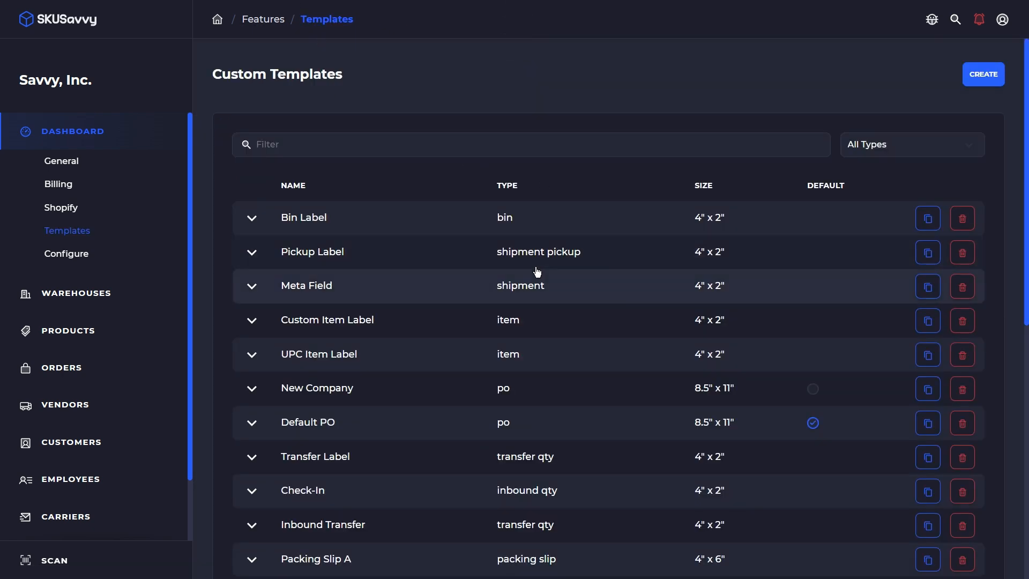
{"action": "mouse_move", "coordinate": [570, 346]}
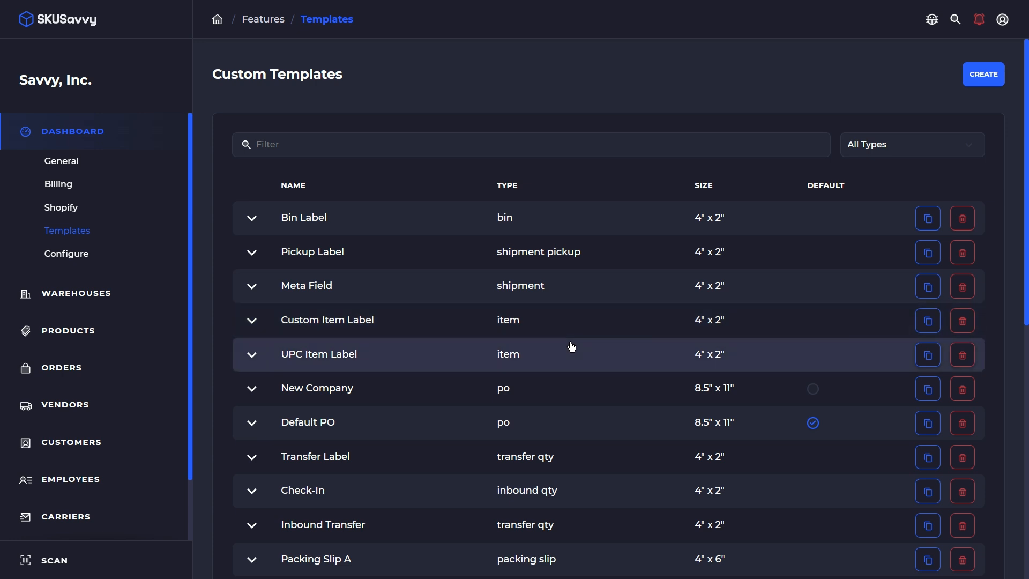
{"action": "mouse_move", "coordinate": [608, 356]}
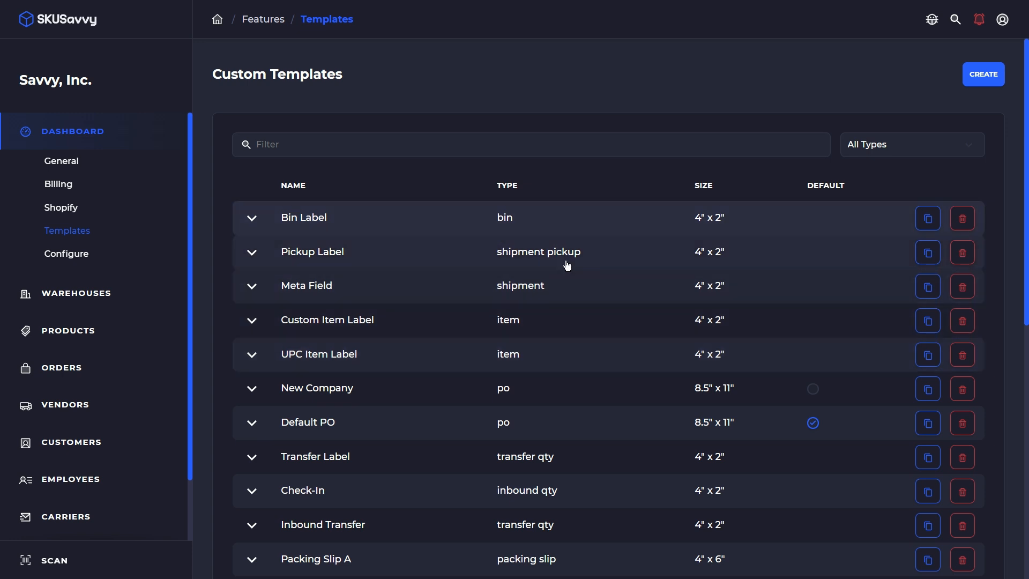
{"action": "mouse_move", "coordinate": [531, 330]}
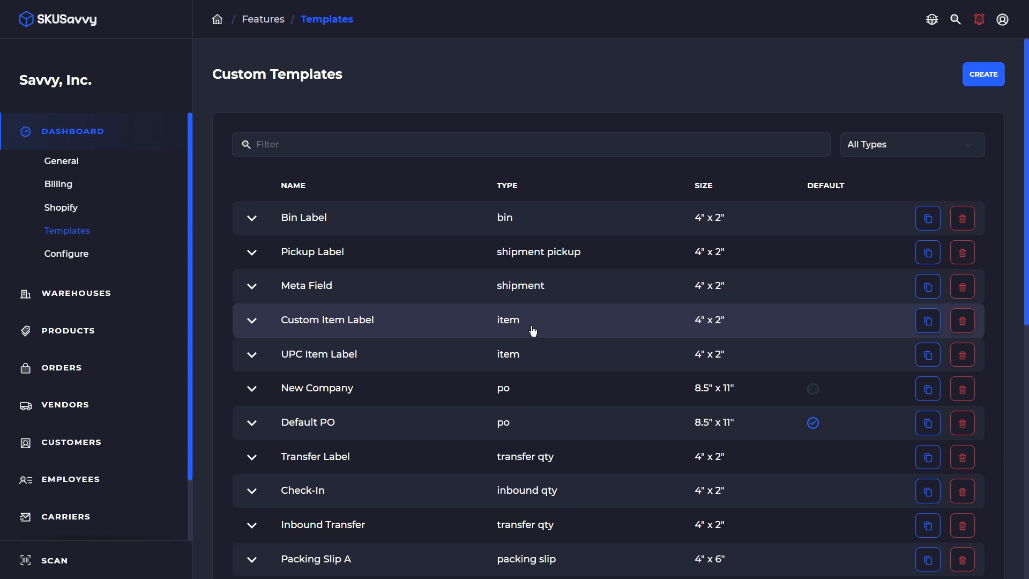
{"action": "mouse_move", "coordinate": [443, 192]}
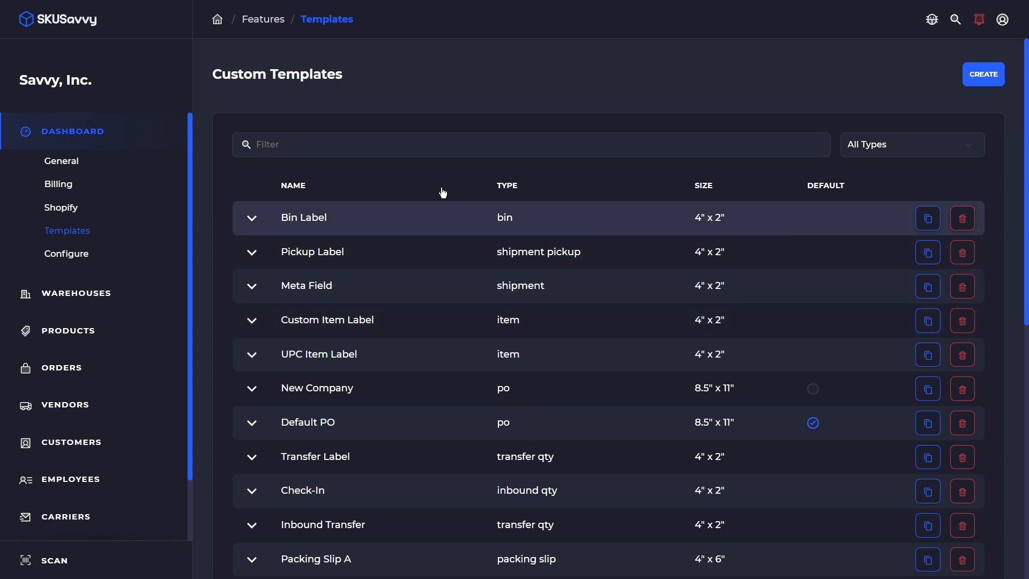
In Configure, enable Pick Scan Bin, Scan Item, 1 scan = 1 qty, and Pack Scan Item
{"action": "left_click", "coordinate": [65, 254]}
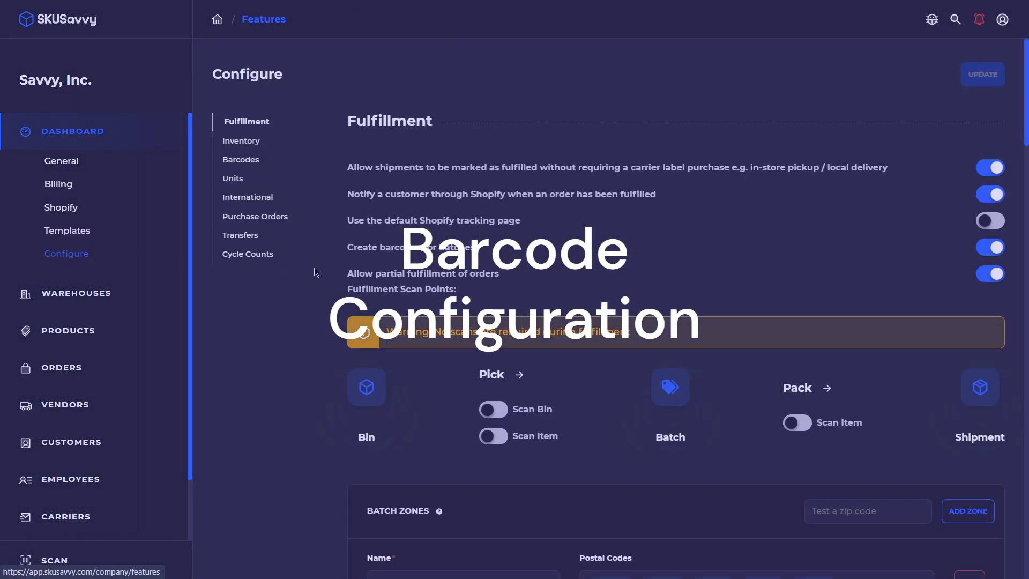
{"action": "mouse_move", "coordinate": [531, 384]}
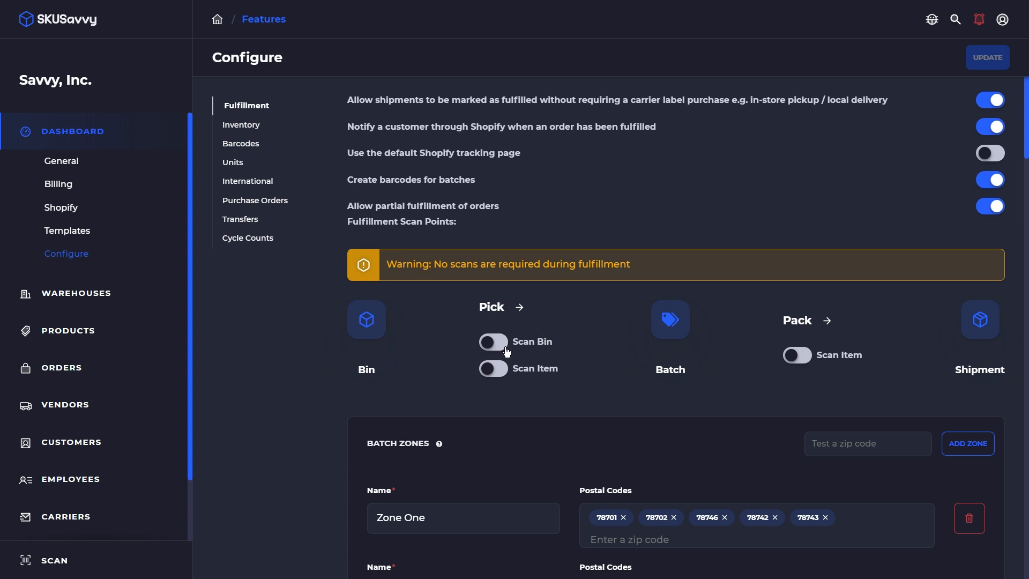
{"action": "mouse_move", "coordinate": [499, 350]}
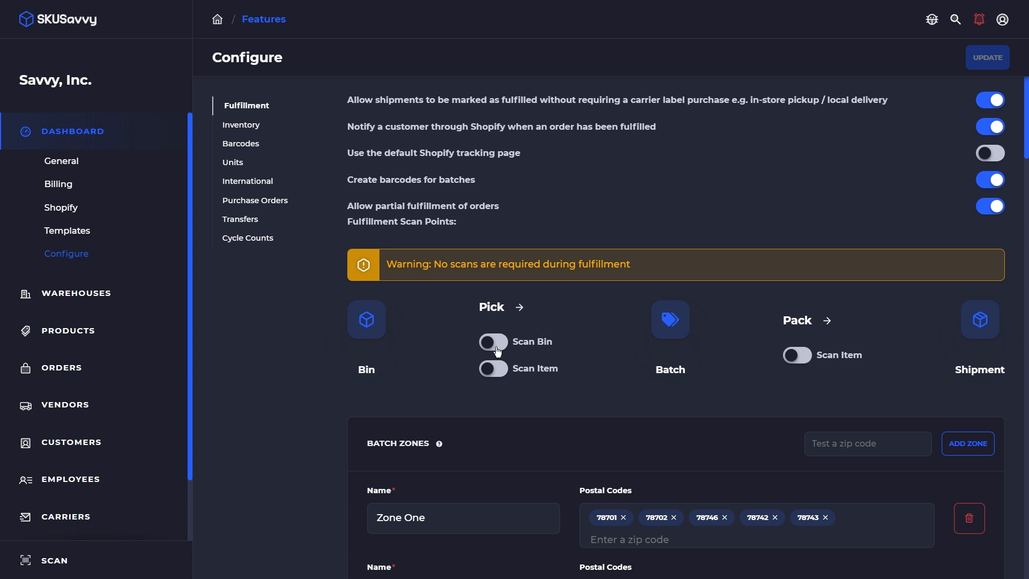
{"action": "left_click", "coordinate": [492, 341]}
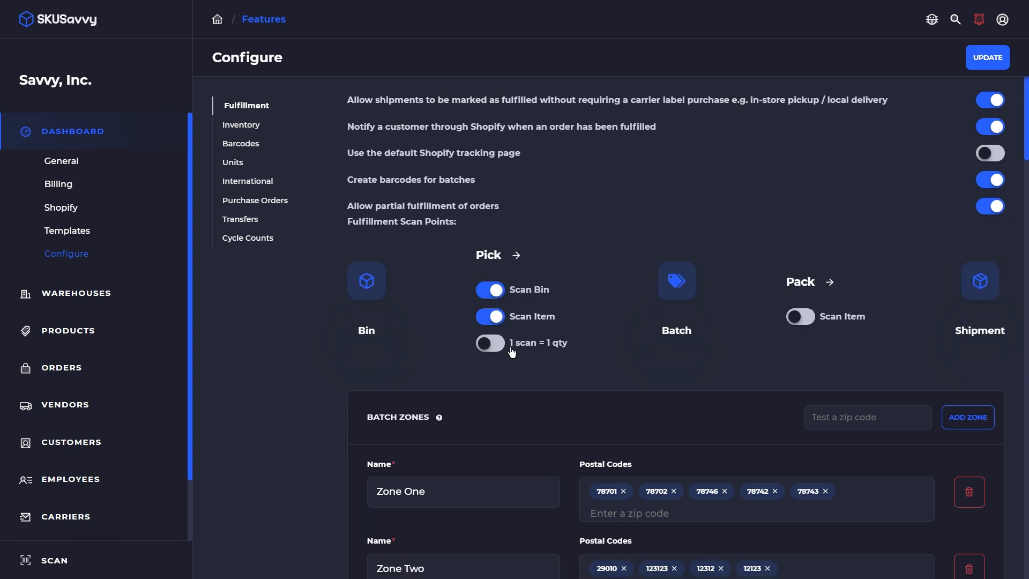
{"action": "left_click", "coordinate": [488, 342]}
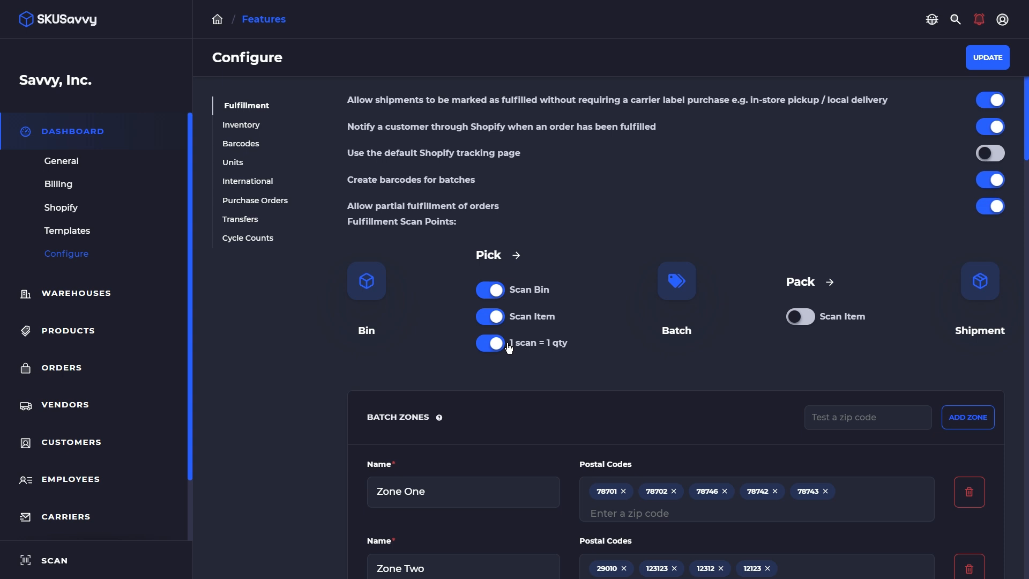
{"action": "mouse_move", "coordinate": [566, 350]}
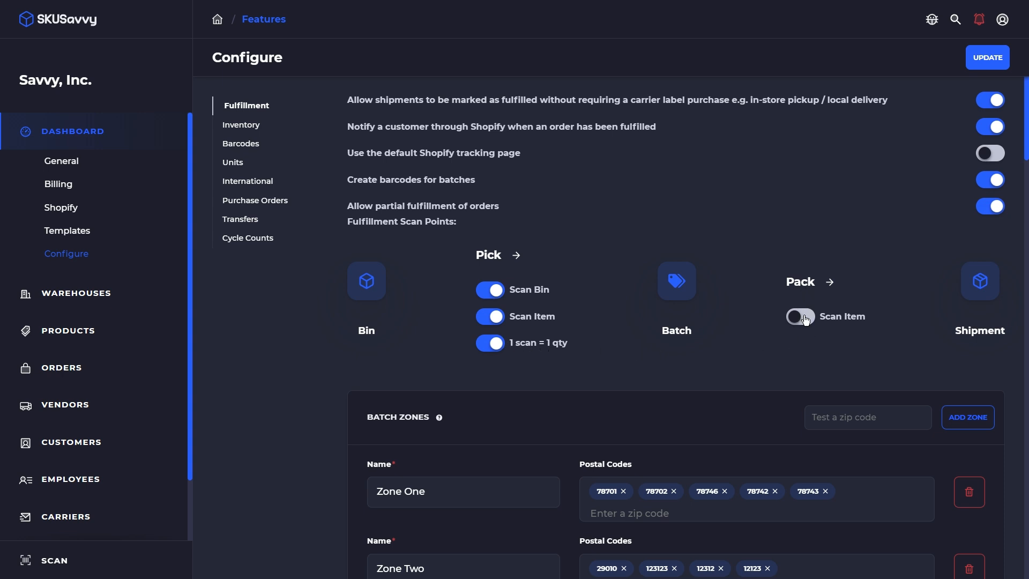
{"action": "left_click", "coordinate": [800, 316]}
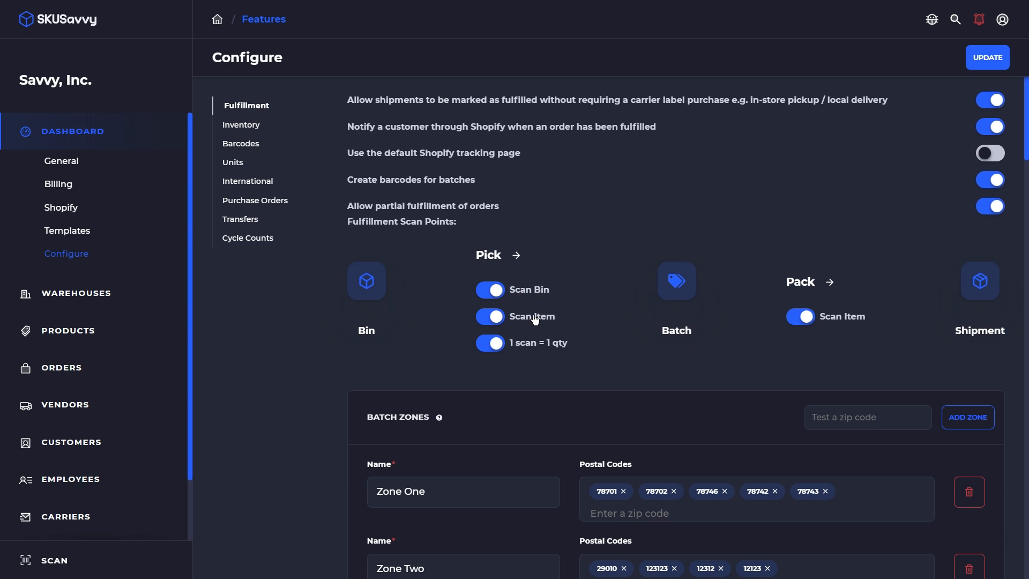
{"action": "mouse_move", "coordinate": [533, 324]}
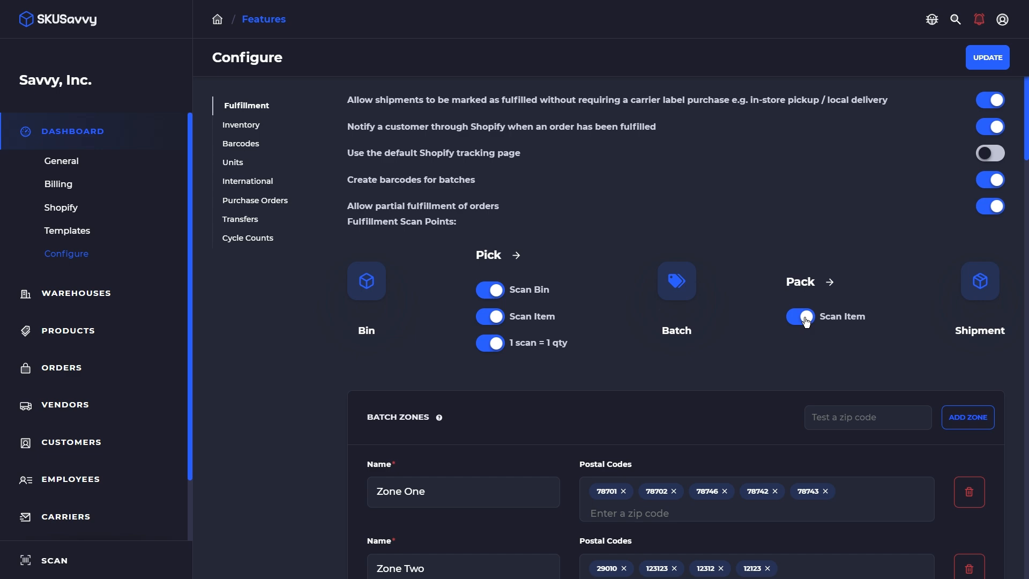
{"action": "left_click", "coordinate": [240, 125]}
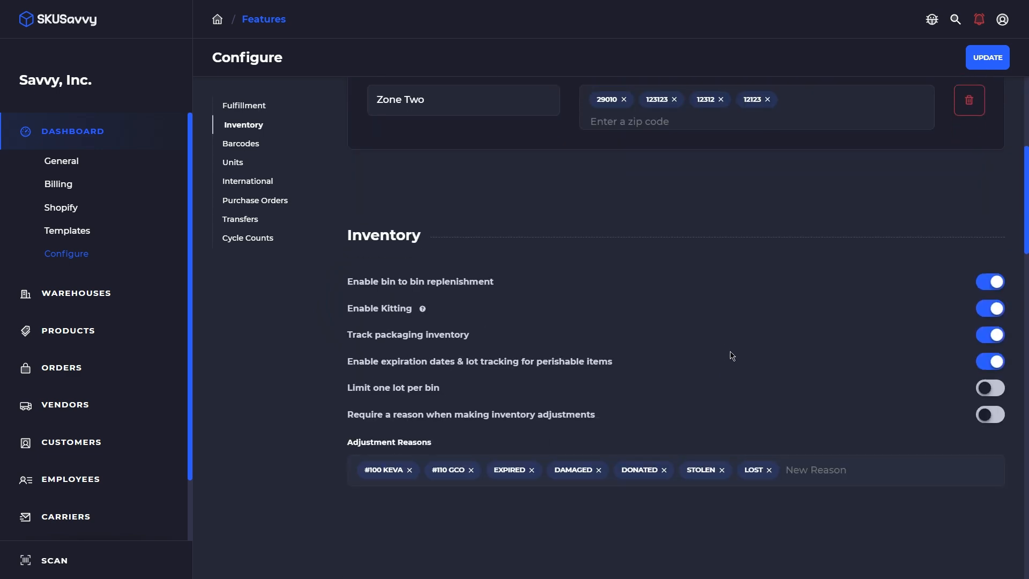
Save CODE128 as the Default Item Barcode Format, then reselect QR in the dropdown
{"action": "left_click", "coordinate": [240, 143]}
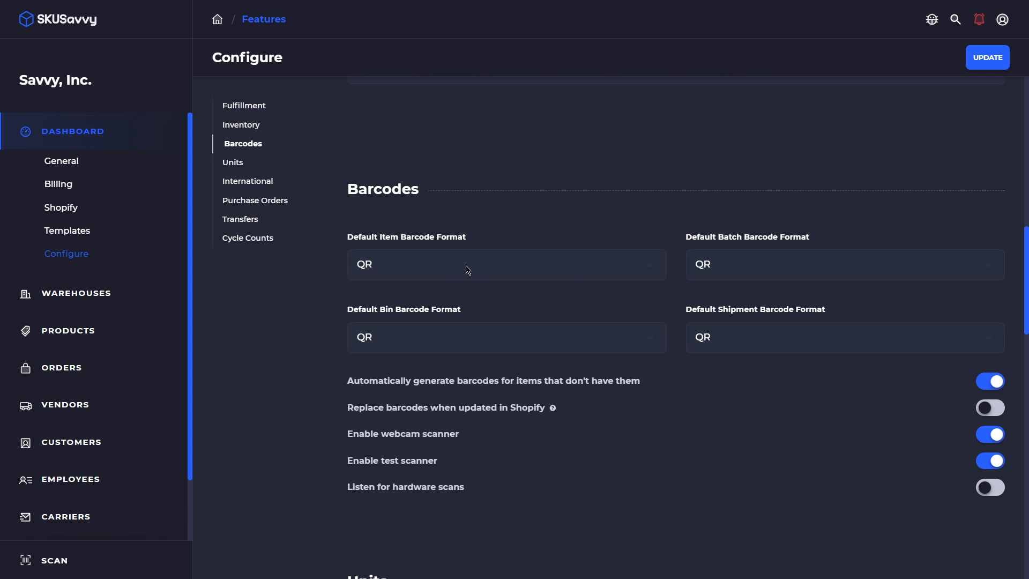
{"action": "left_click", "coordinate": [505, 264]}
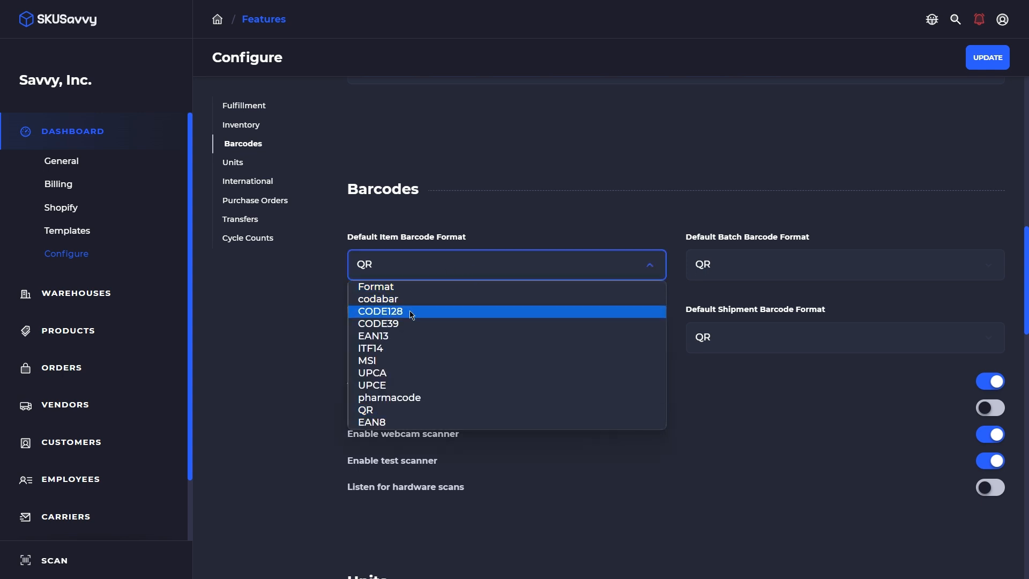
{"action": "left_click", "coordinate": [380, 311]}
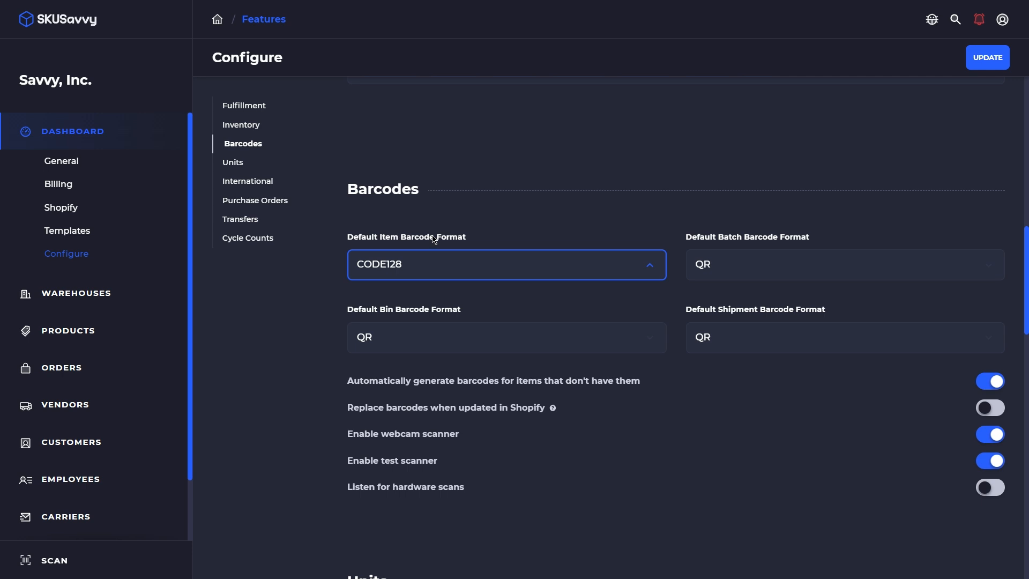
{"action": "mouse_move", "coordinate": [988, 90]}
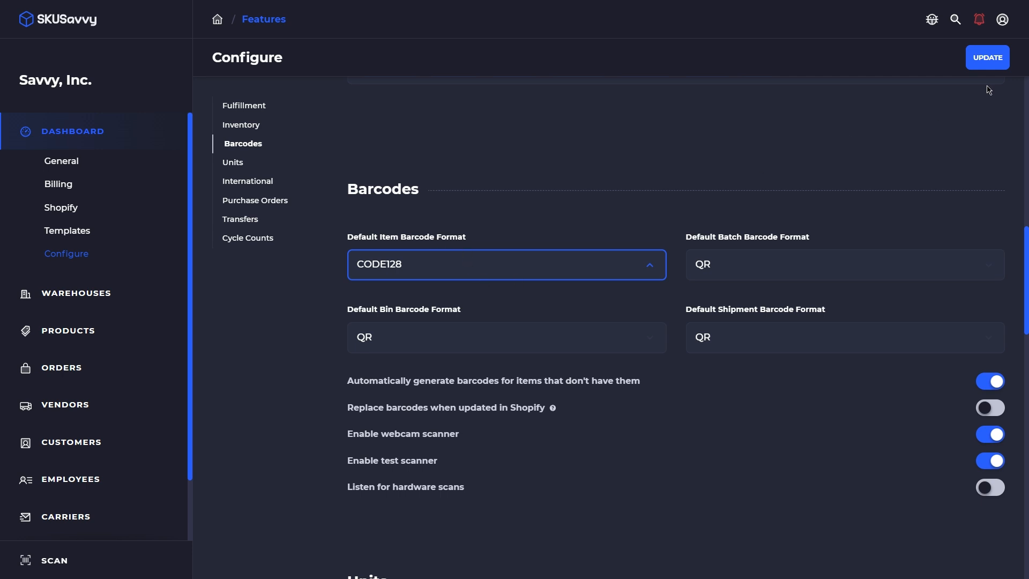
{"action": "left_click", "coordinate": [988, 57]}
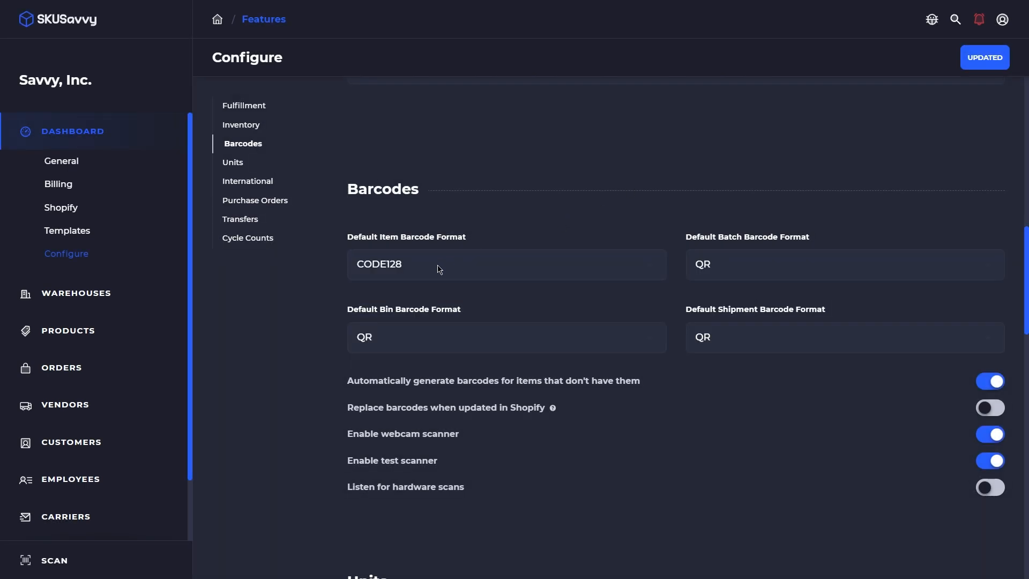
{"action": "left_click", "coordinate": [506, 264]}
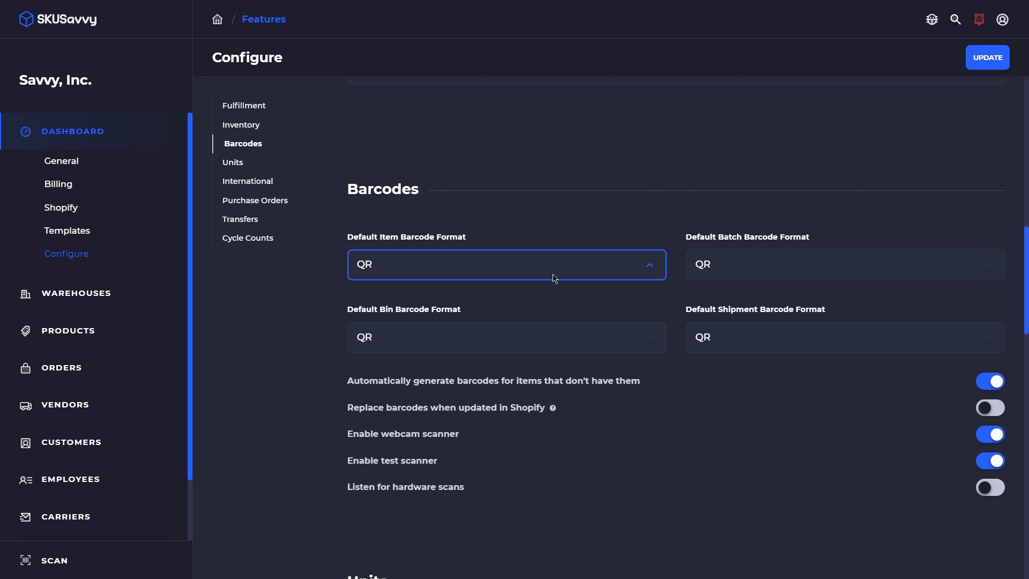
Keep the default item barcode format on QR, matching batch, bin and shipment formats
{"action": "left_click", "coordinate": [663, 300]}
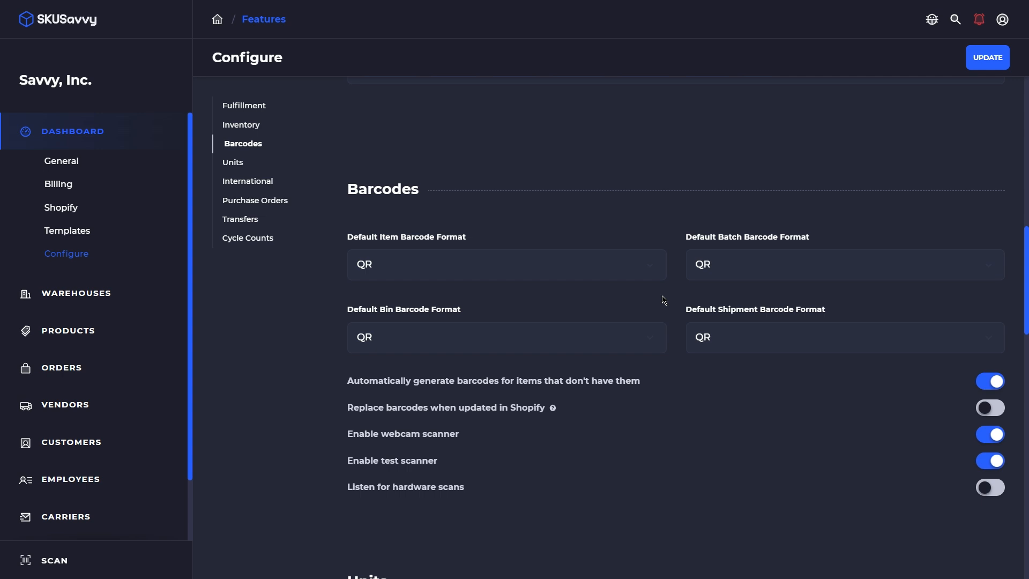
{"action": "mouse_move", "coordinate": [473, 386]}
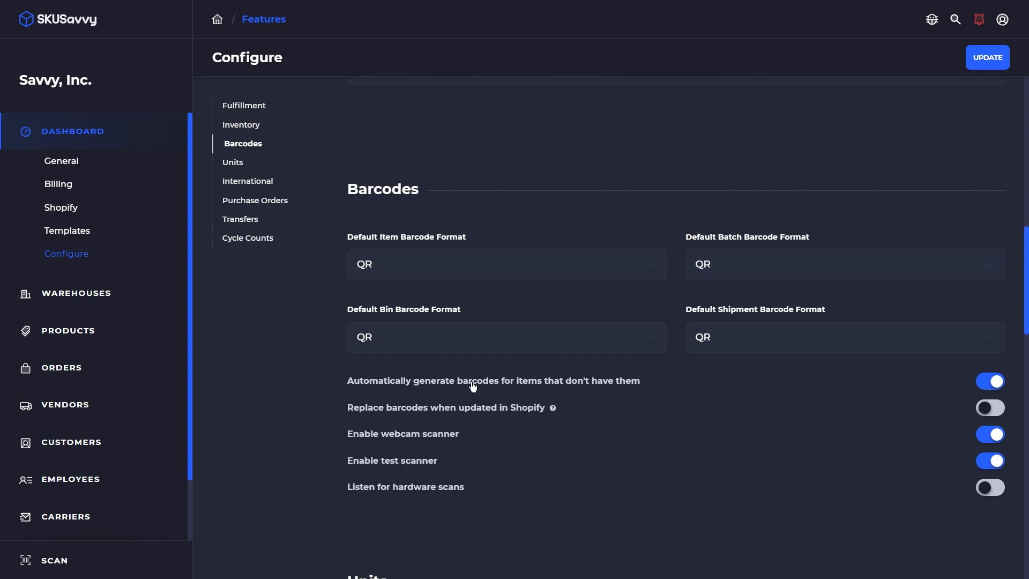
{"action": "mouse_move", "coordinate": [585, 389]}
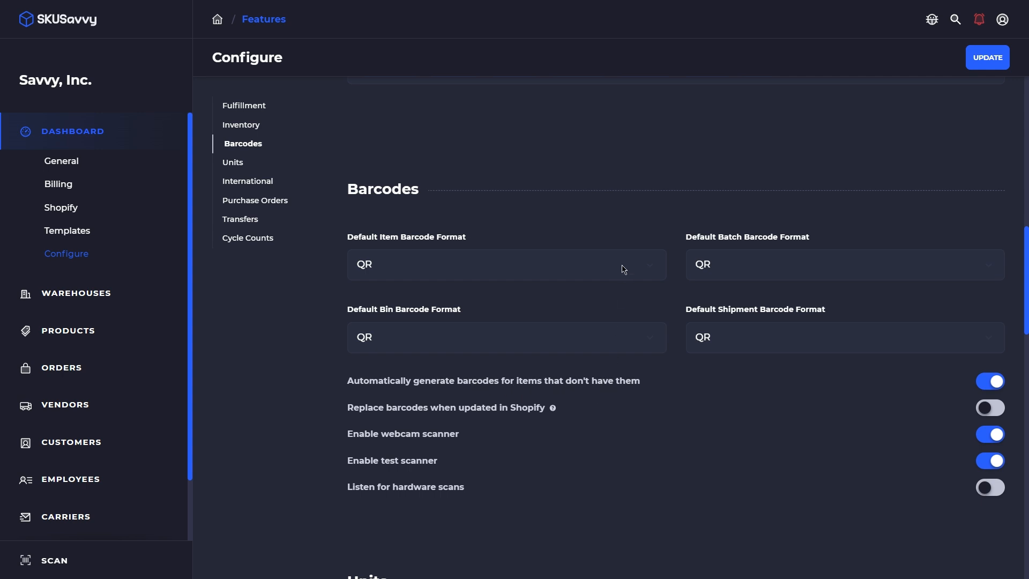
{"action": "mouse_move", "coordinate": [518, 267]}
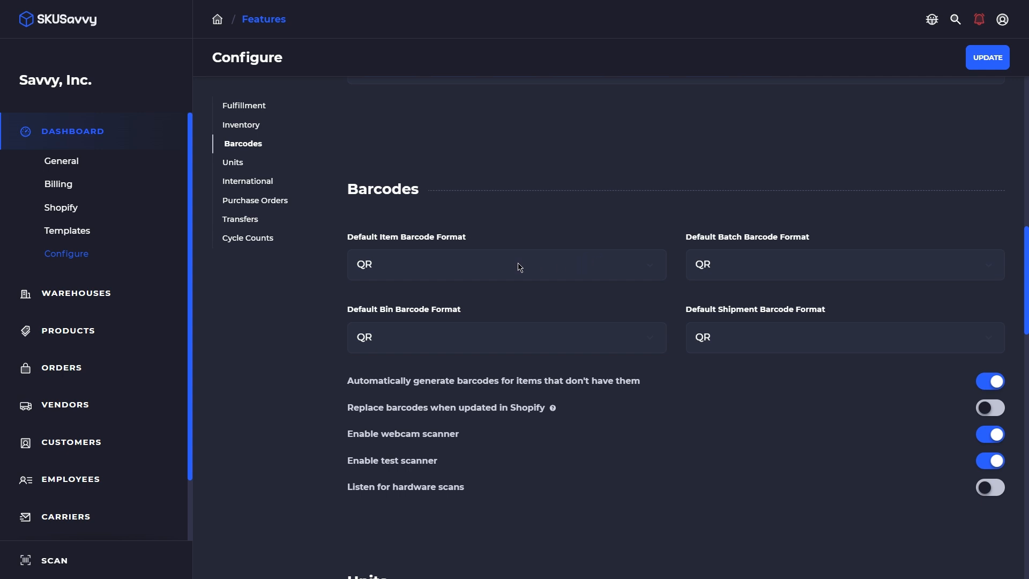
{"action": "mouse_move", "coordinate": [791, 349]}
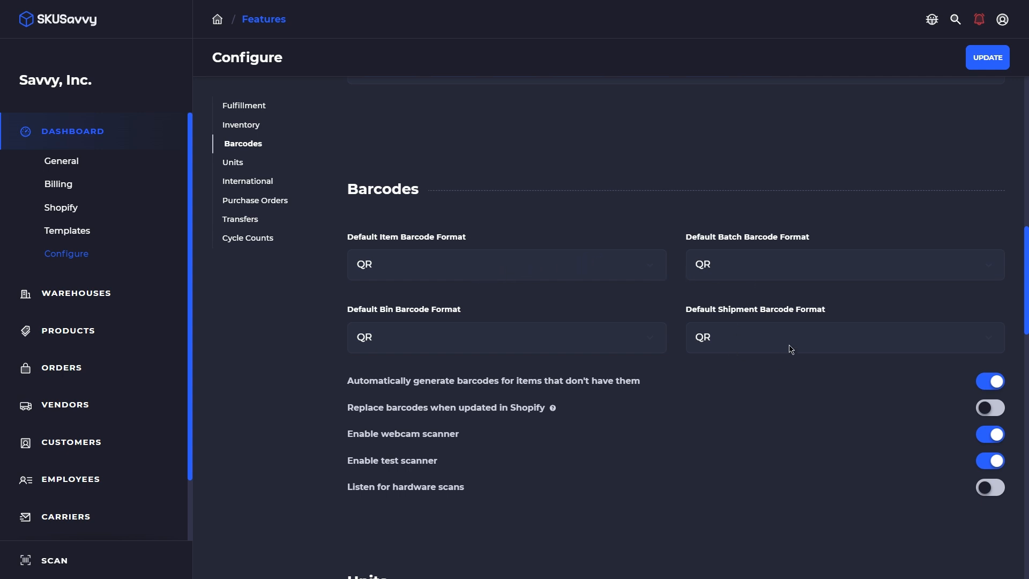
{"action": "mouse_move", "coordinate": [496, 417]}
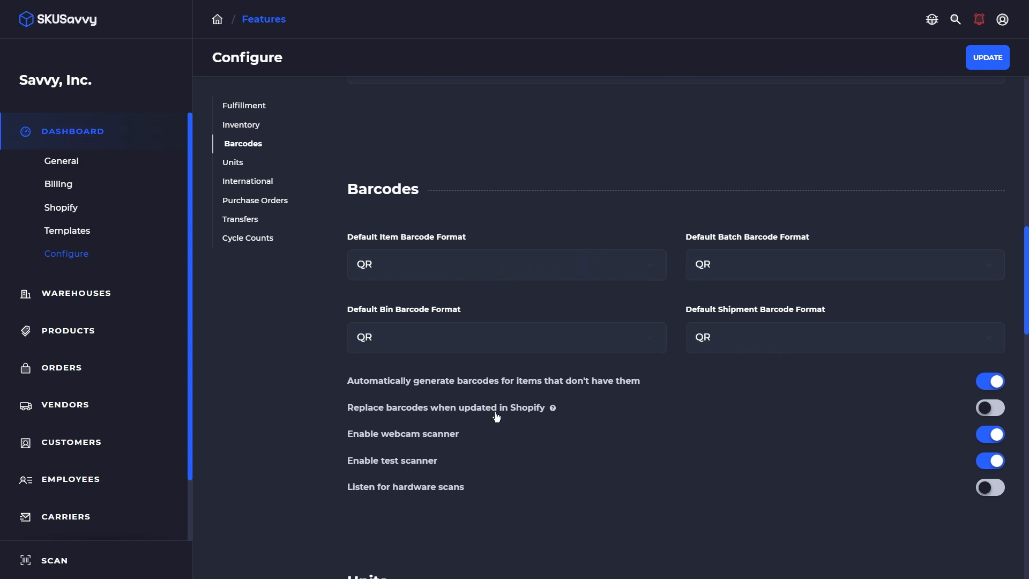
{"action": "mouse_move", "coordinate": [473, 415]}
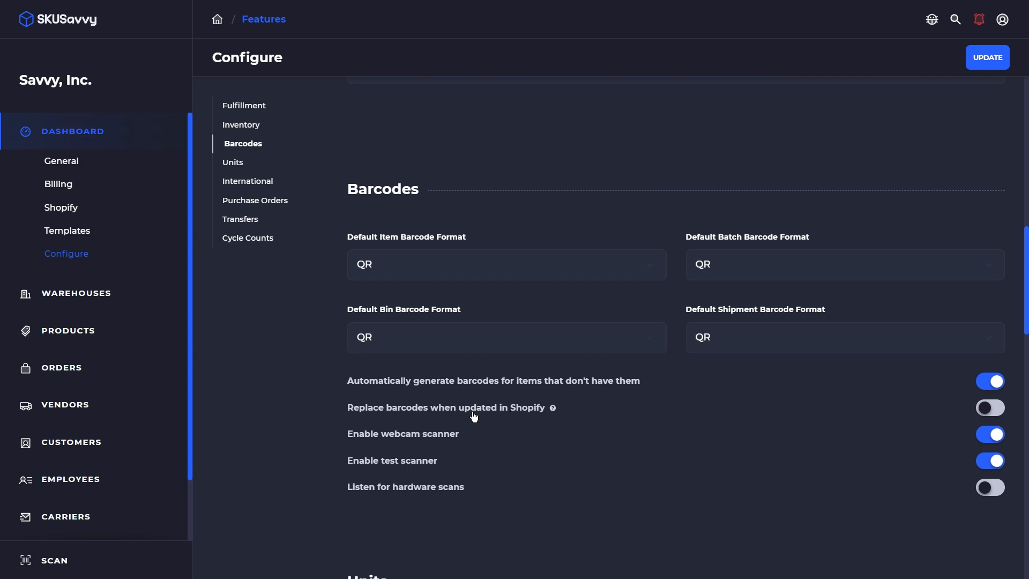
{"action": "mouse_move", "coordinate": [515, 413]}
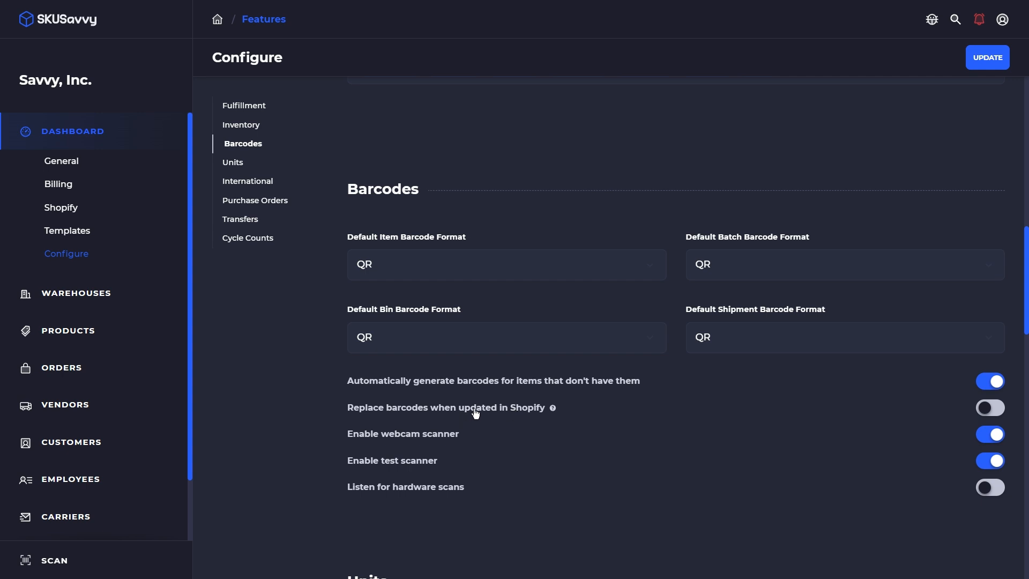
{"action": "mouse_move", "coordinate": [505, 376]}
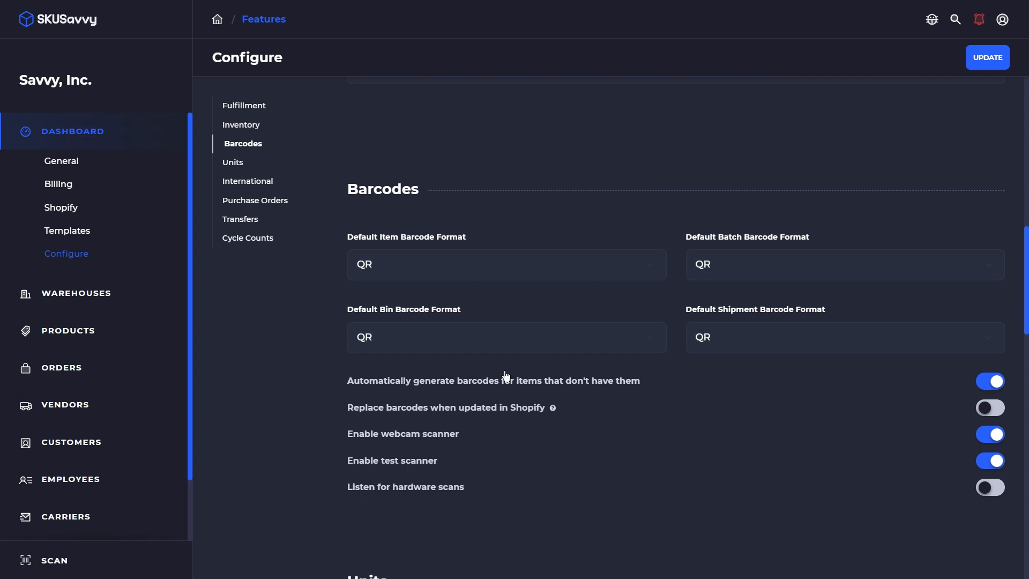
{"action": "mouse_move", "coordinate": [469, 436]}
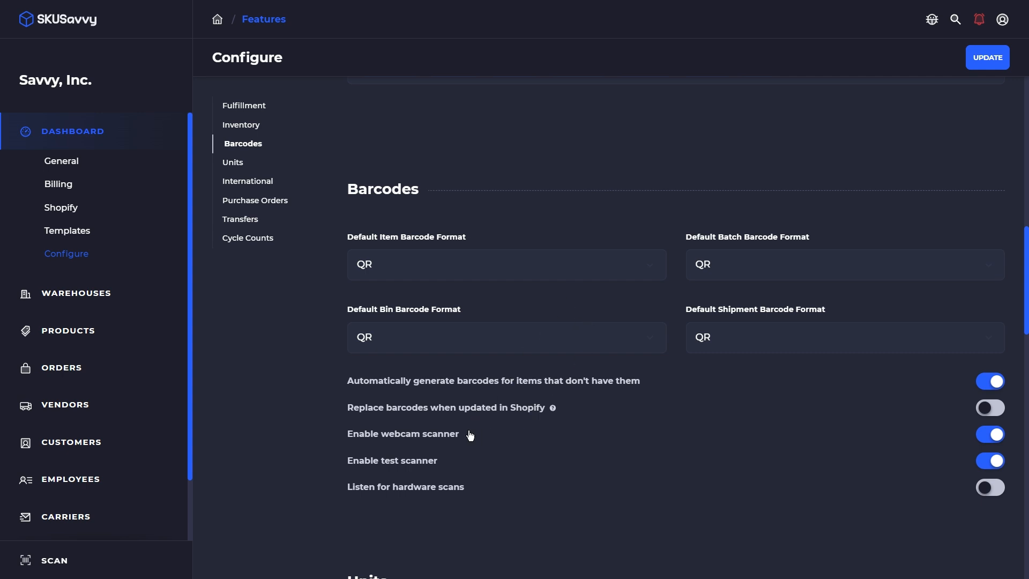
{"action": "mouse_move", "coordinate": [425, 470]}
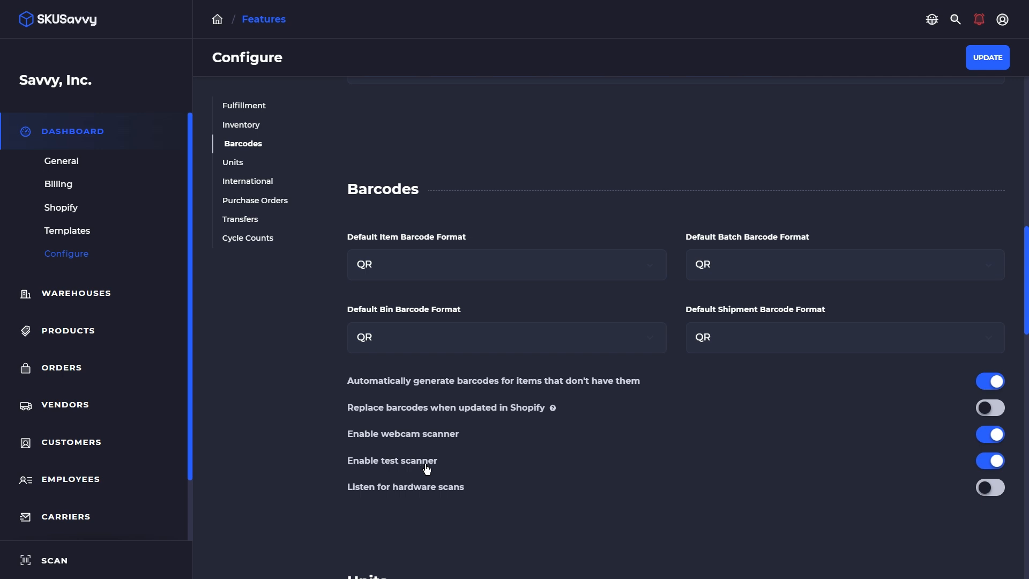
{"action": "mouse_move", "coordinate": [396, 445]}
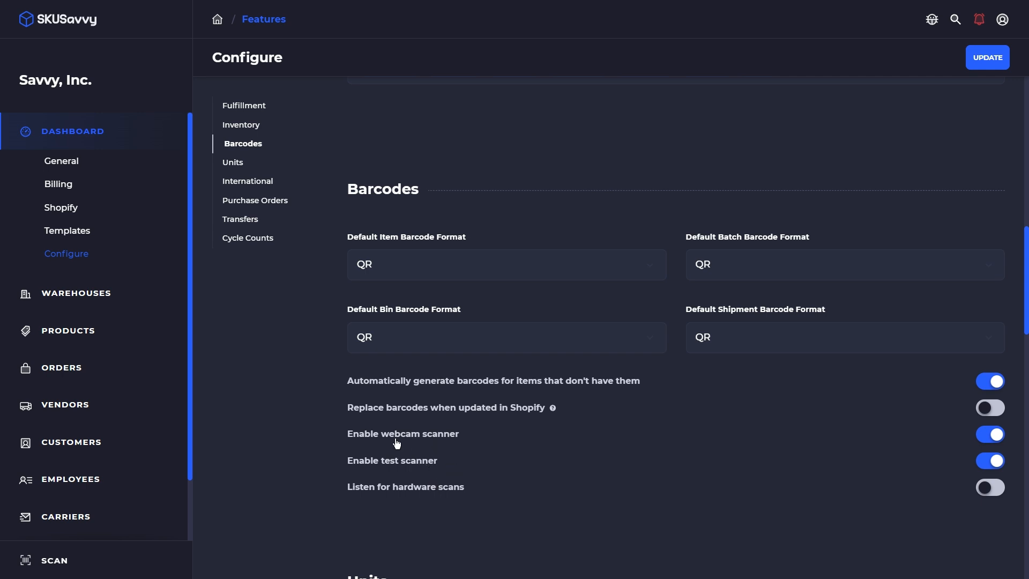
{"action": "mouse_move", "coordinate": [447, 443]}
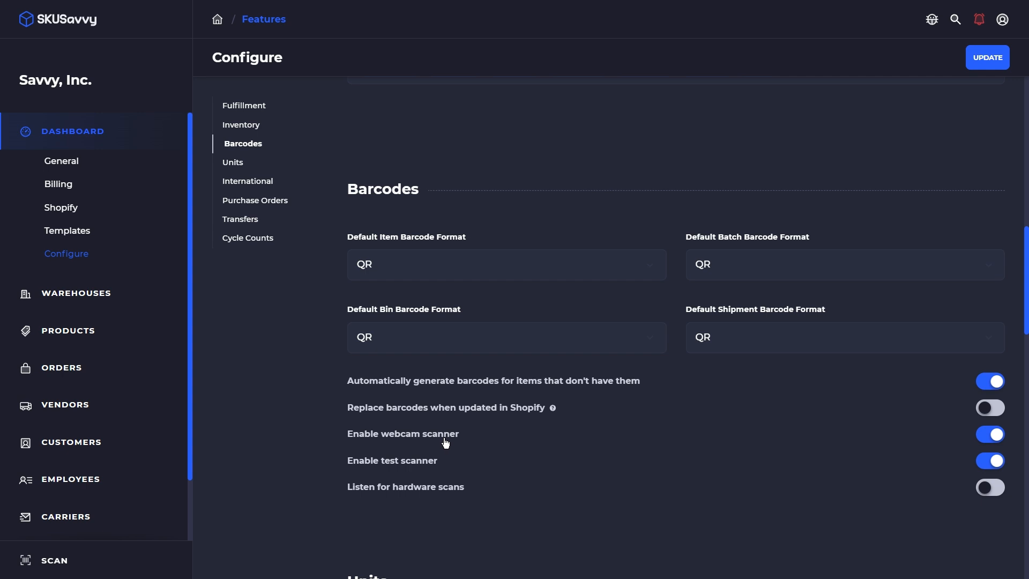
{"action": "mouse_move", "coordinate": [409, 464]}
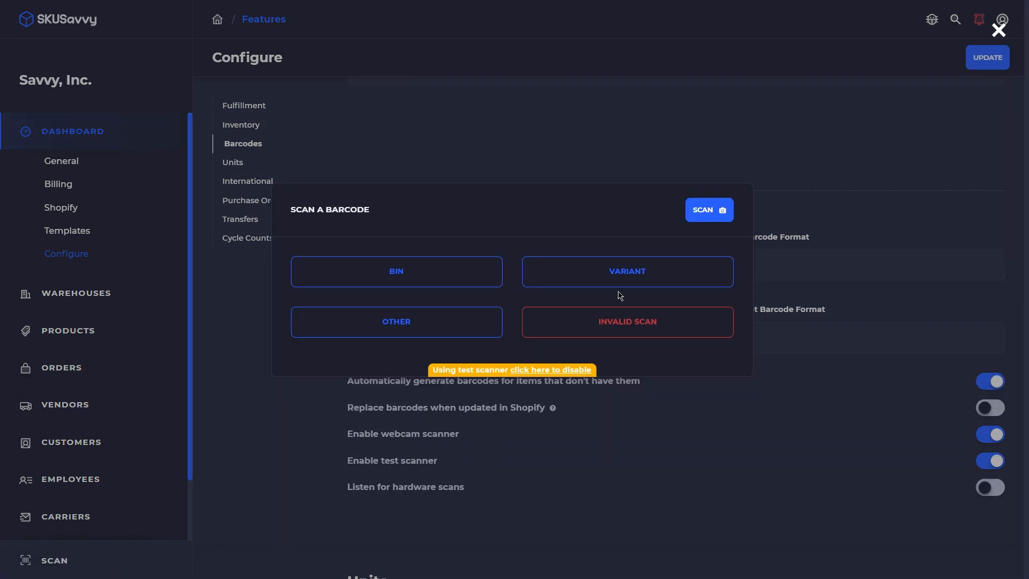
{"action": "mouse_move", "coordinate": [524, 245]}
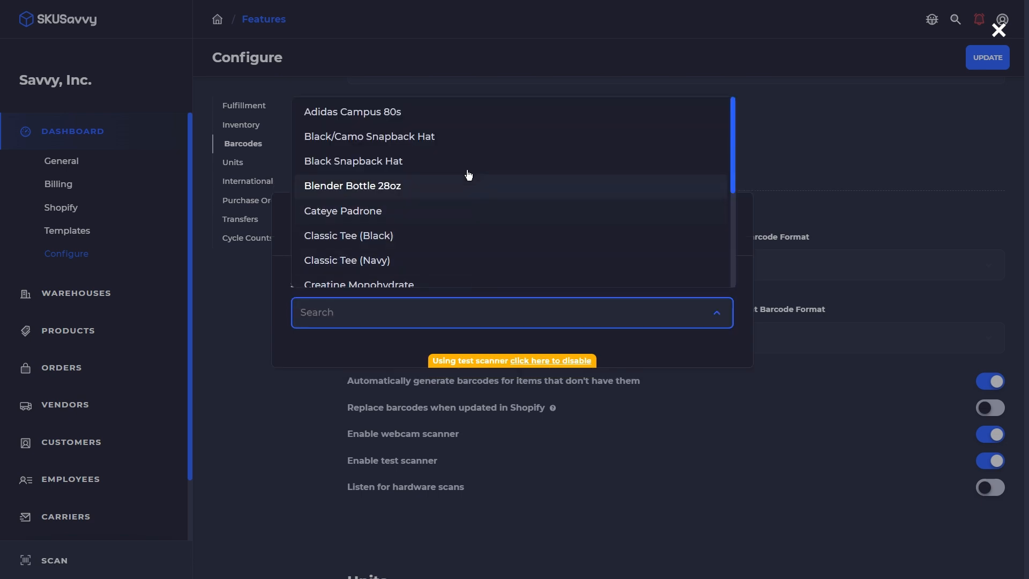
{"action": "left_click", "coordinate": [353, 185]}
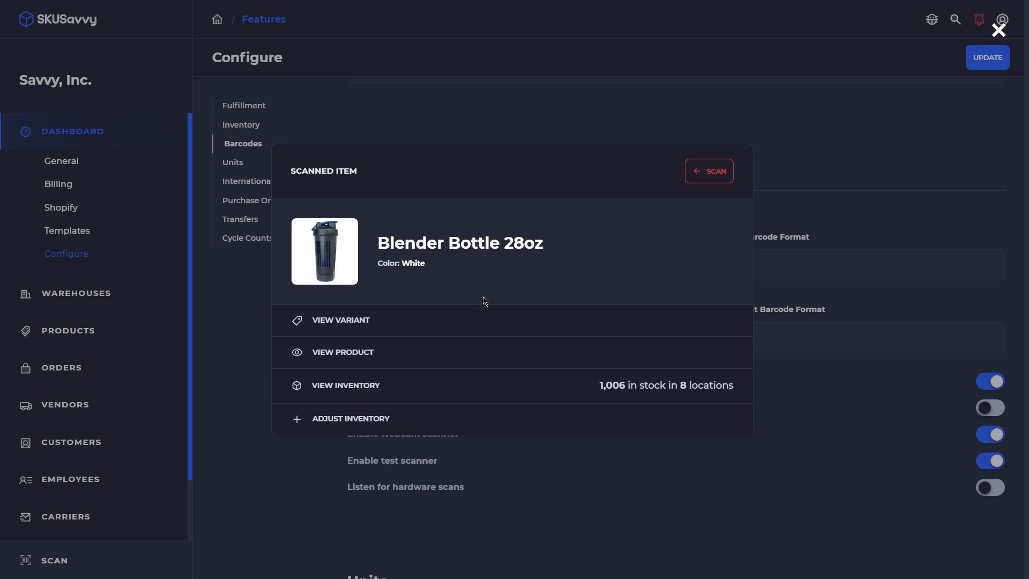
{"action": "mouse_move", "coordinate": [528, 299]}
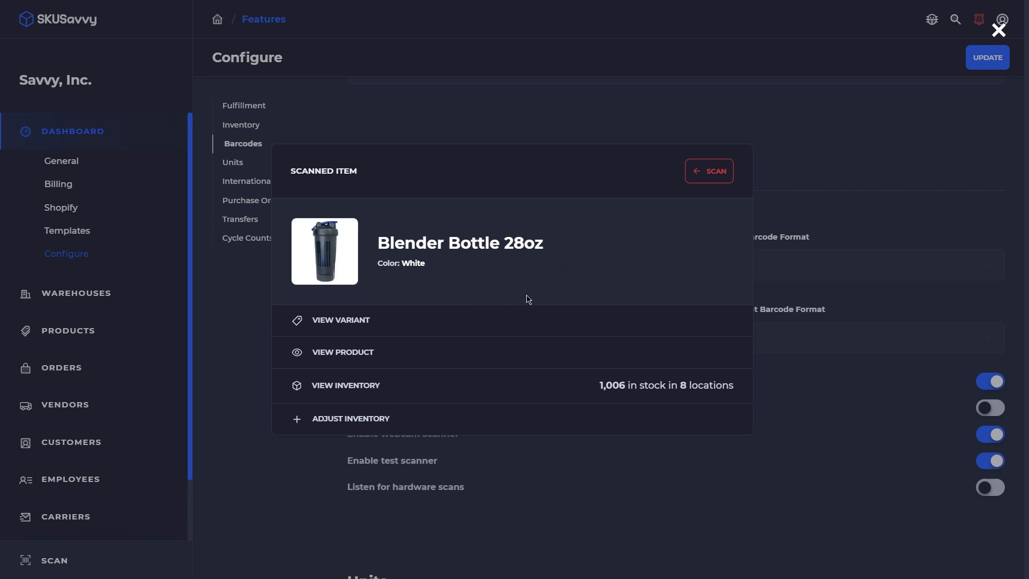
{"action": "left_click", "coordinate": [997, 30]}
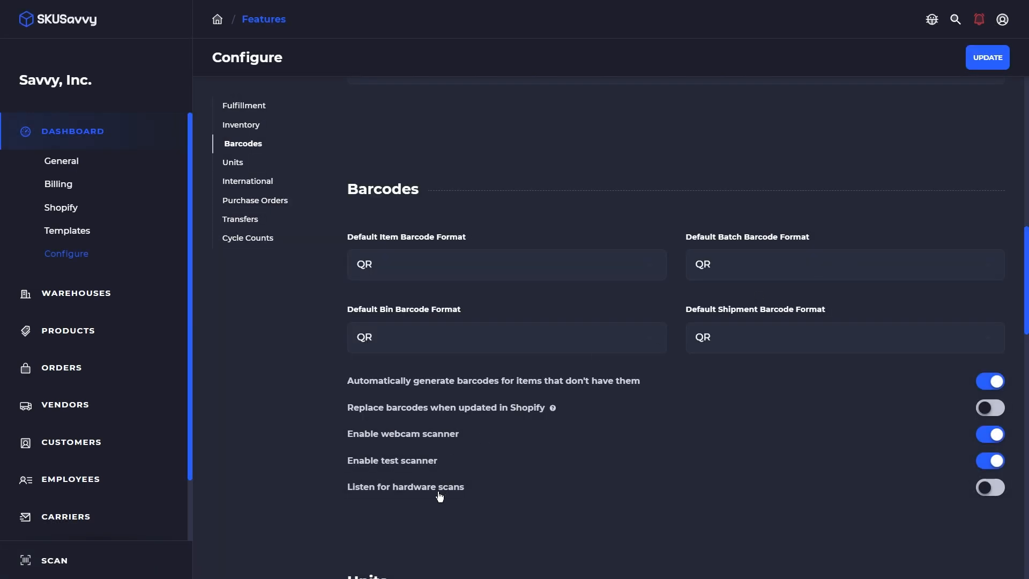
Switch on 'Listen for hardware scans', leaving the Scan Prefix at Tilde (~)
{"action": "left_click", "coordinate": [990, 487]}
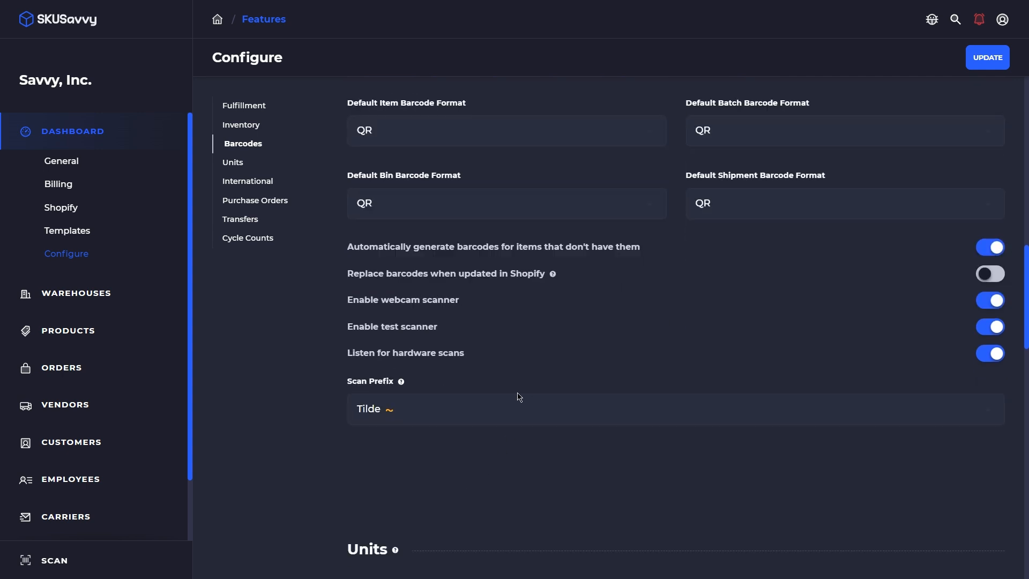
{"action": "mouse_move", "coordinate": [514, 403]}
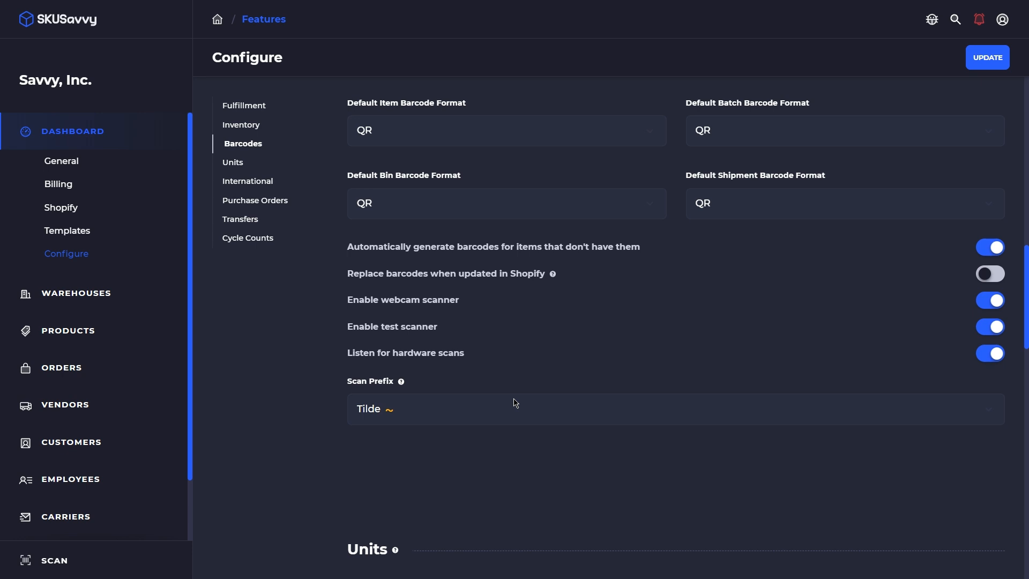
{"action": "mouse_move", "coordinate": [518, 403]}
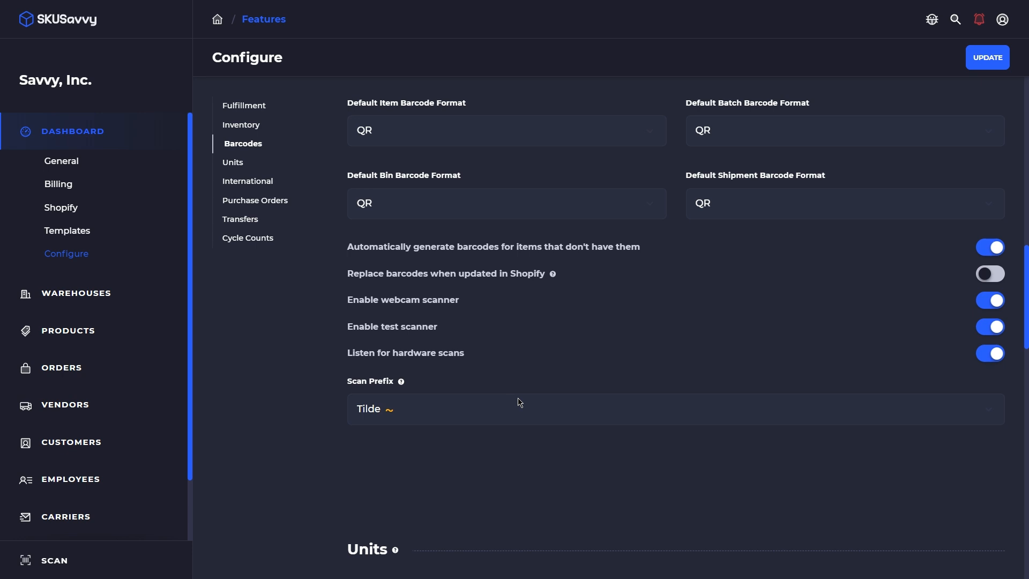
{"action": "mouse_move", "coordinate": [507, 369]}
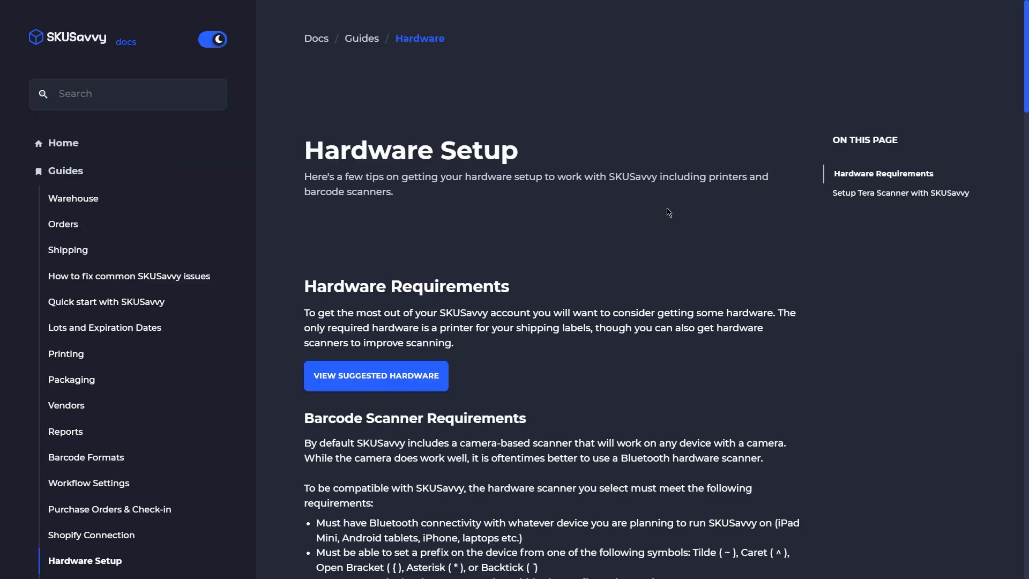
Scroll through the Hardware Setup guide's Barcode Scanner and Printer Requirements sections
{"action": "scroll", "scroll_direction": "down", "scroll_amount": 3}
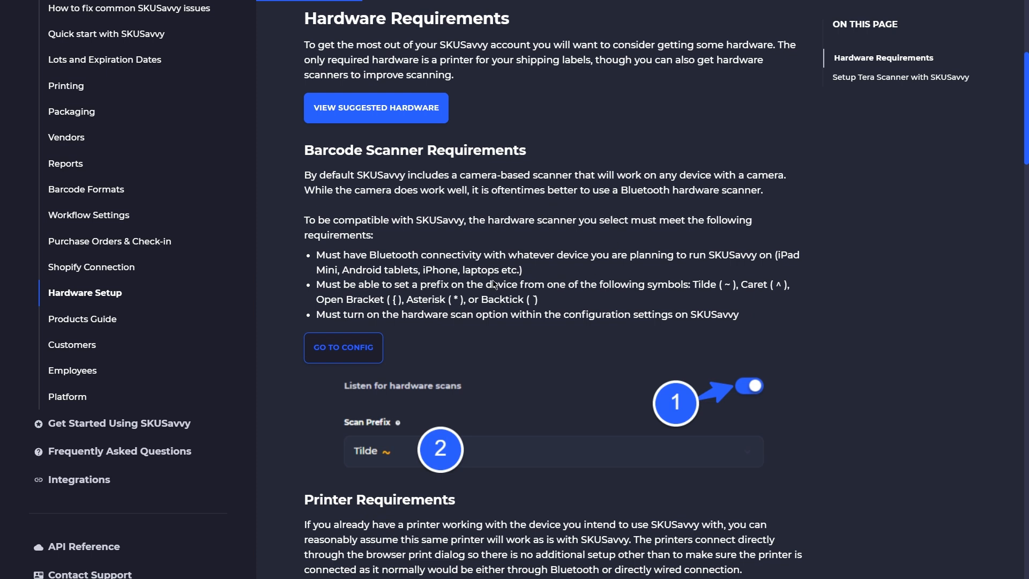
{"action": "scroll", "scroll_direction": "down", "scroll_amount": 3}
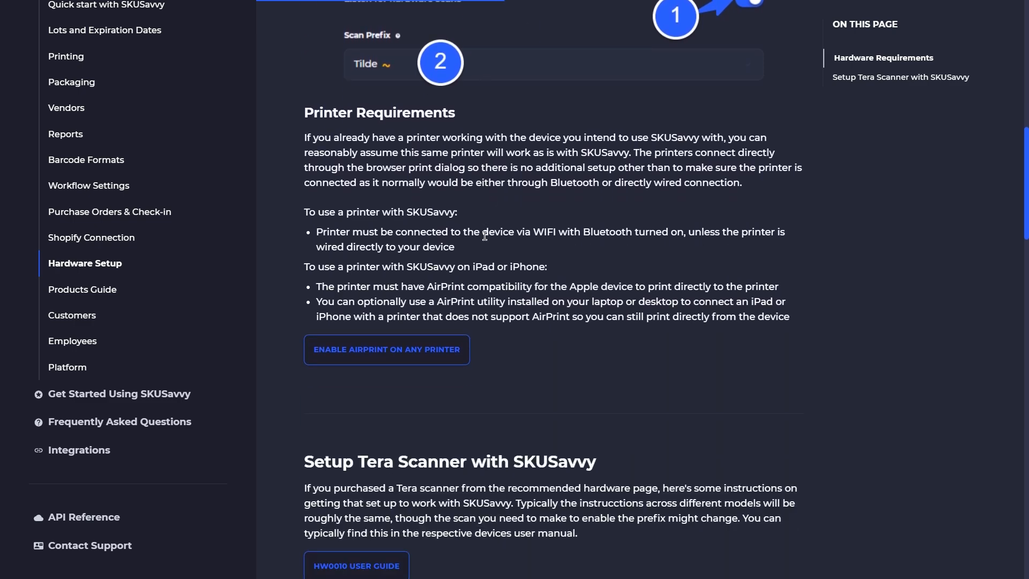
{"action": "scroll", "scroll_direction": "down", "scroll_amount": 3}
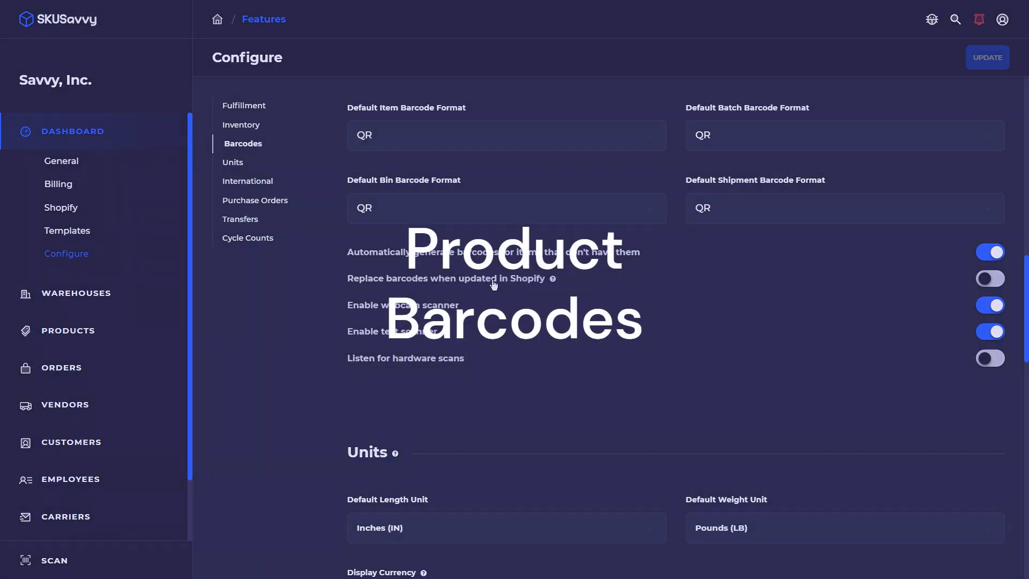
{"action": "mouse_move", "coordinate": [115, 338]}
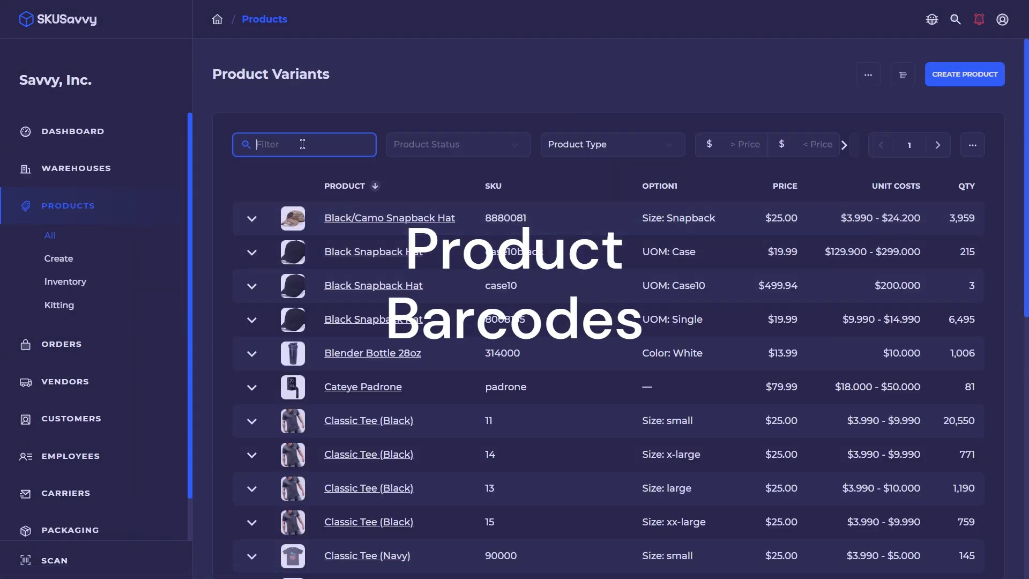
Filter products for 'insu' and open Insulated Water Bottle 24oz to its Barcodes section
{"action": "type", "text": "insu"}
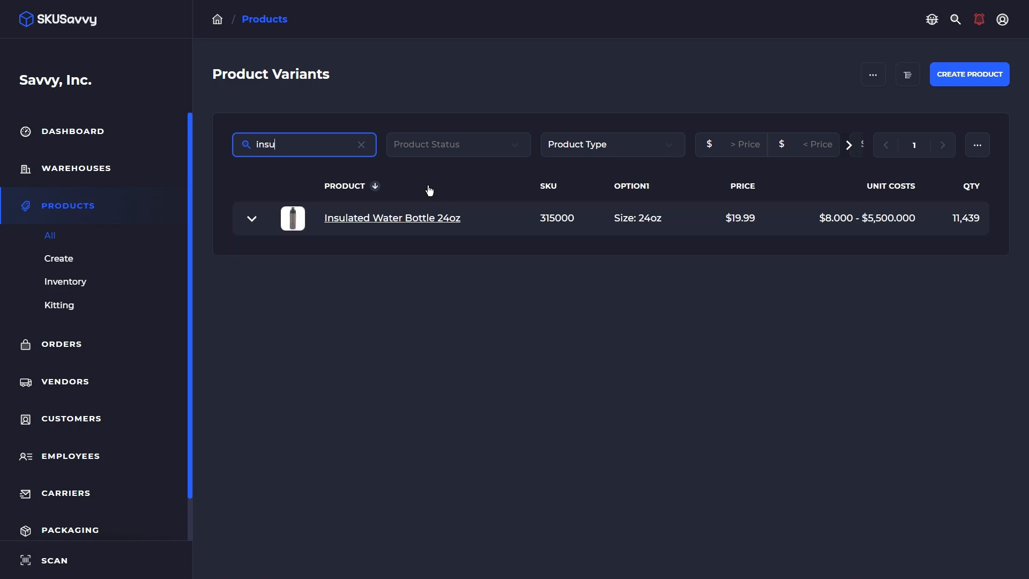
{"action": "left_click", "coordinate": [392, 217]}
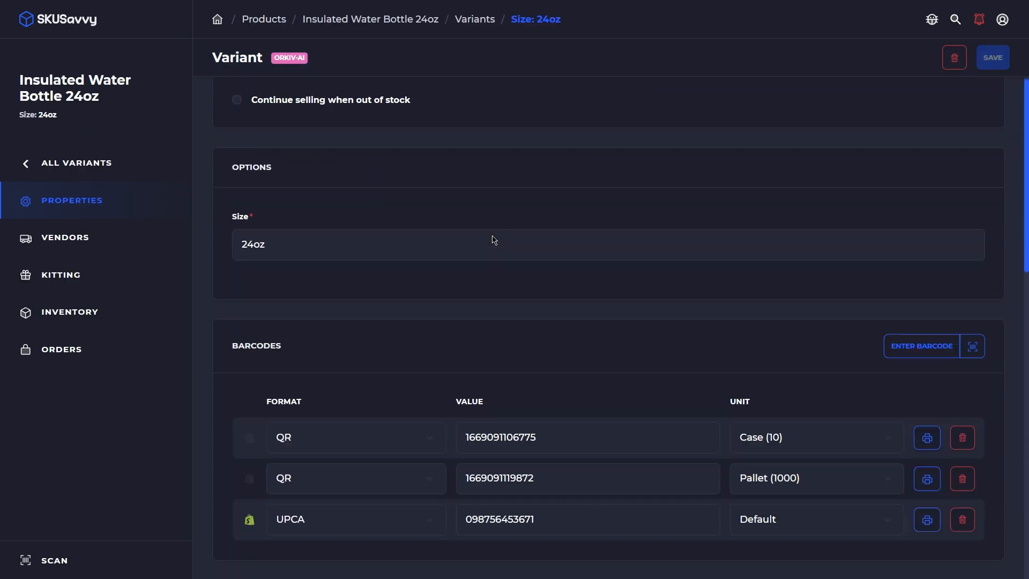
{"action": "scroll", "scroll_direction": "down", "scroll_amount": 3}
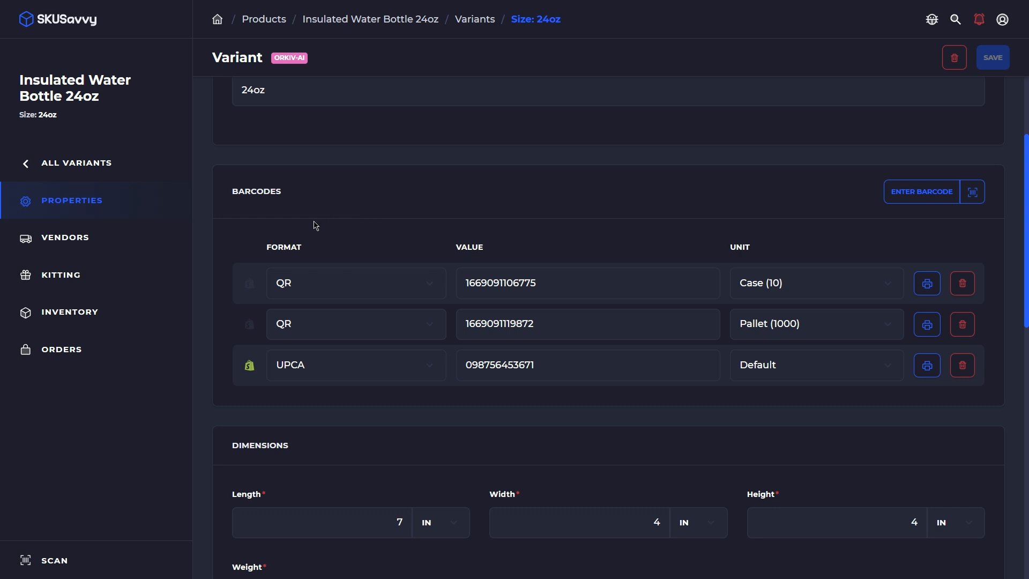
{"action": "left_click", "coordinate": [585, 323]}
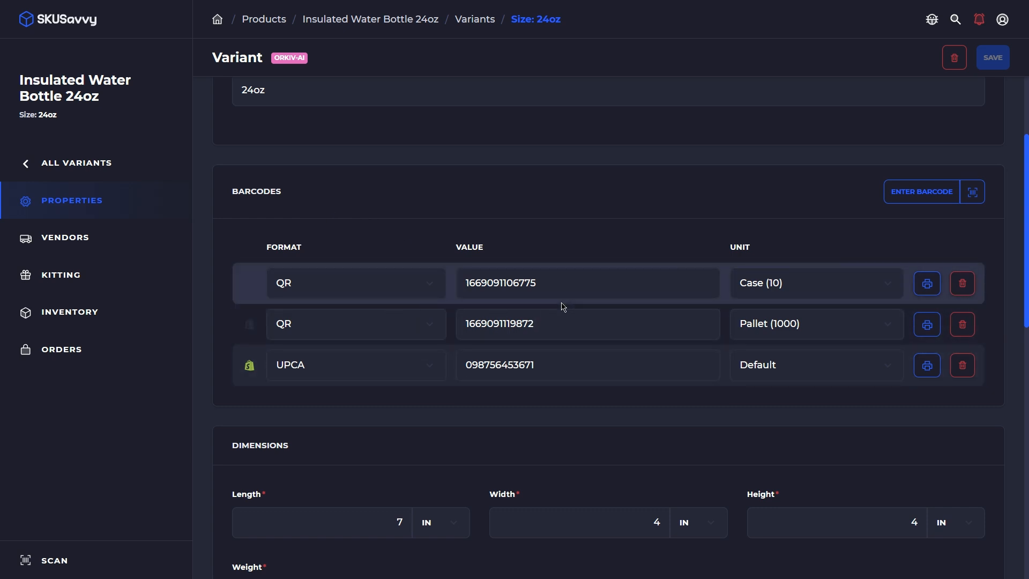
{"action": "mouse_move", "coordinate": [768, 290]}
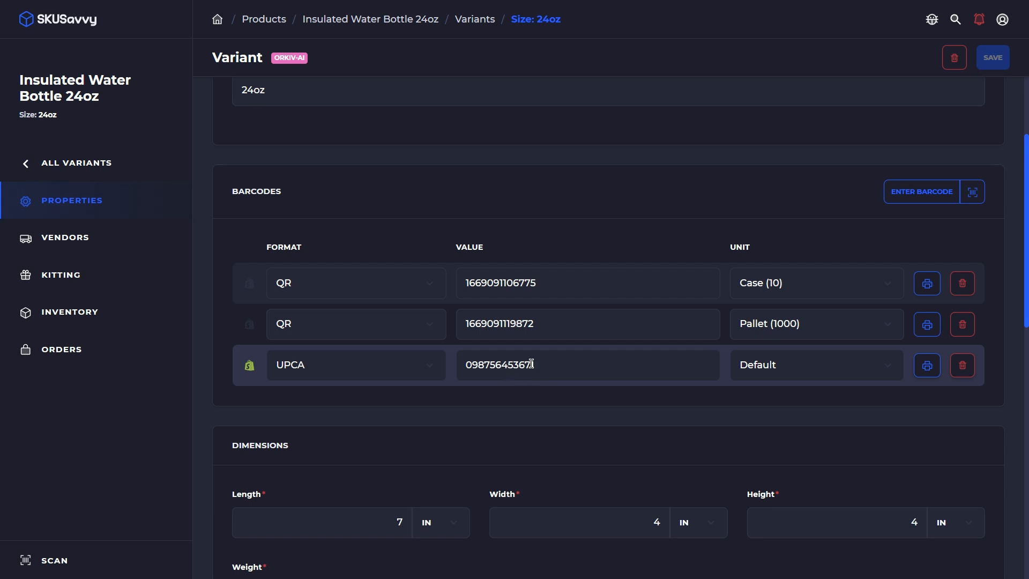
Preview the UPCA barcode's label with the UPC Item Label | 4x2 template, then close it
{"action": "left_click", "coordinate": [926, 365]}
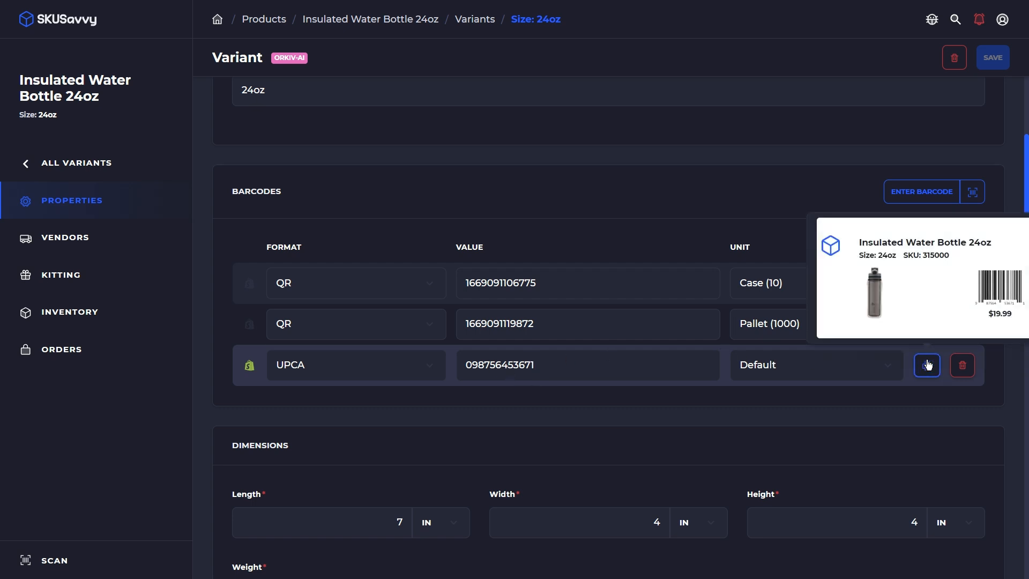
{"action": "left_click", "coordinate": [926, 365]}
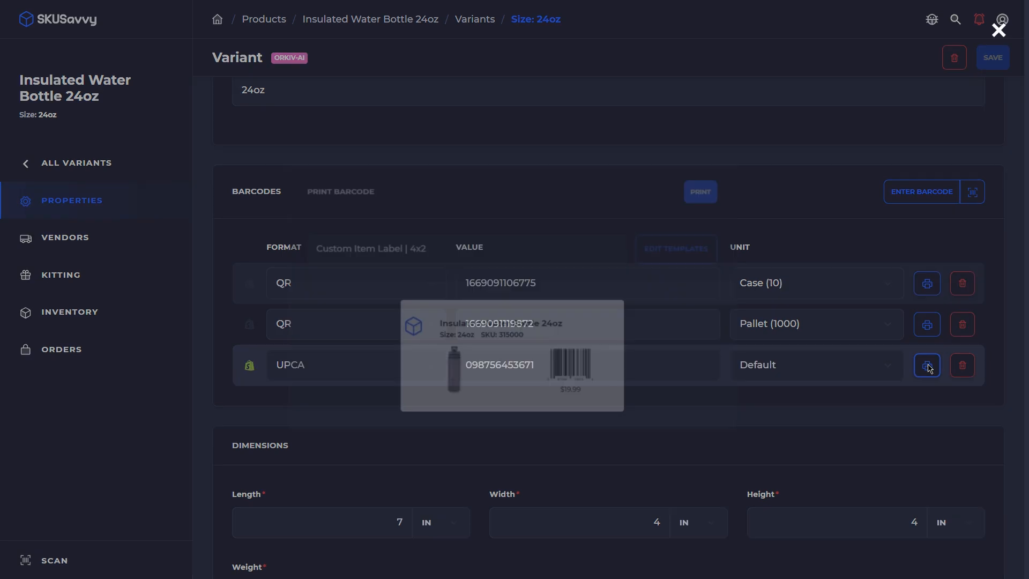
{"action": "left_click", "coordinate": [927, 365]}
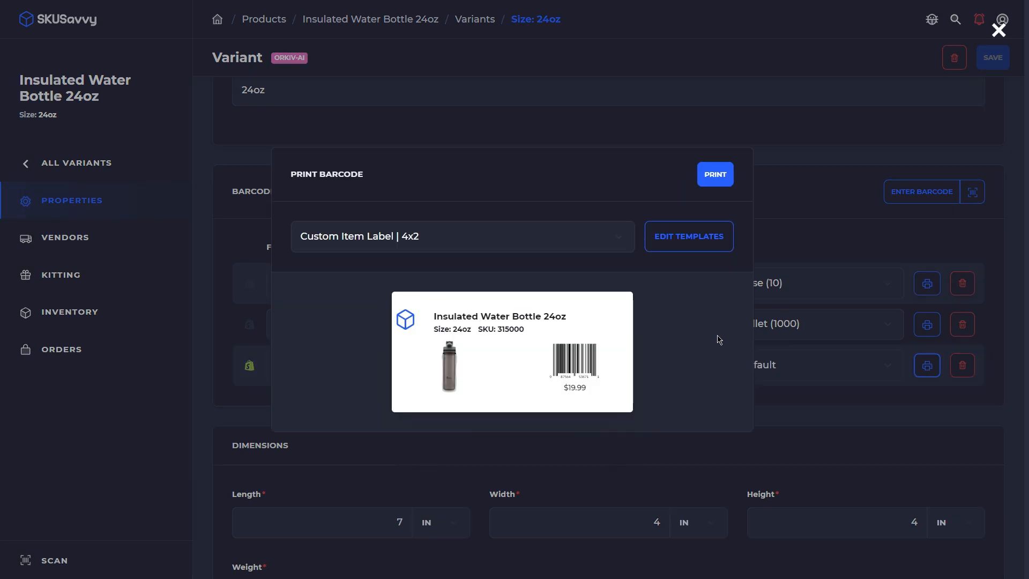
{"action": "left_click", "coordinate": [461, 236]}
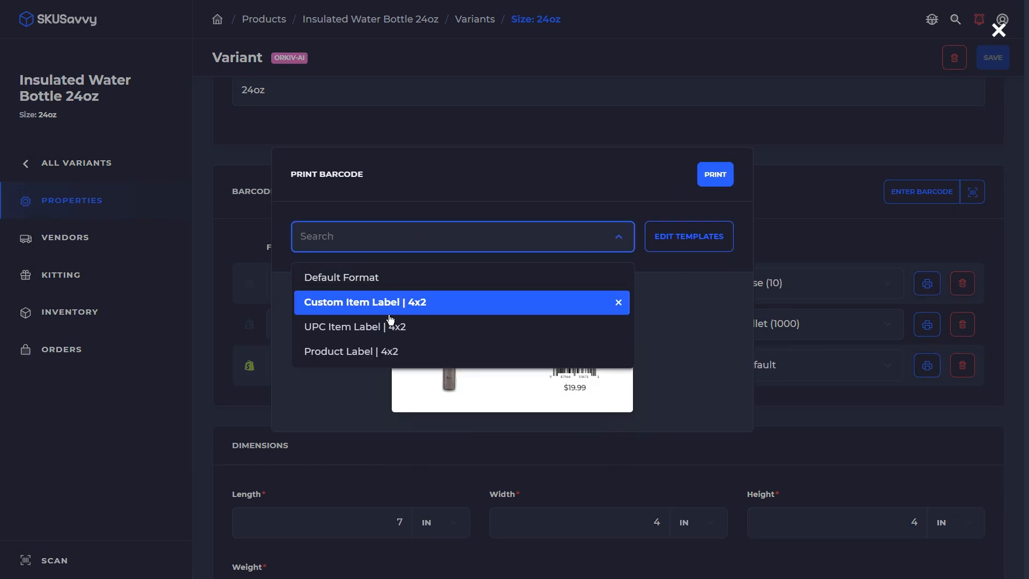
{"action": "left_click", "coordinate": [354, 327]}
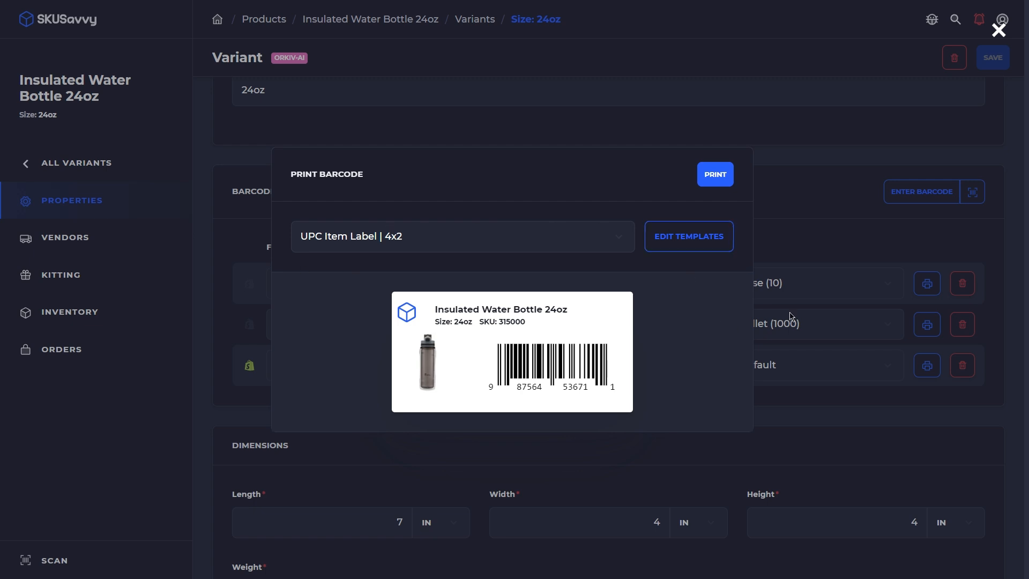
{"action": "mouse_move", "coordinate": [806, 214]}
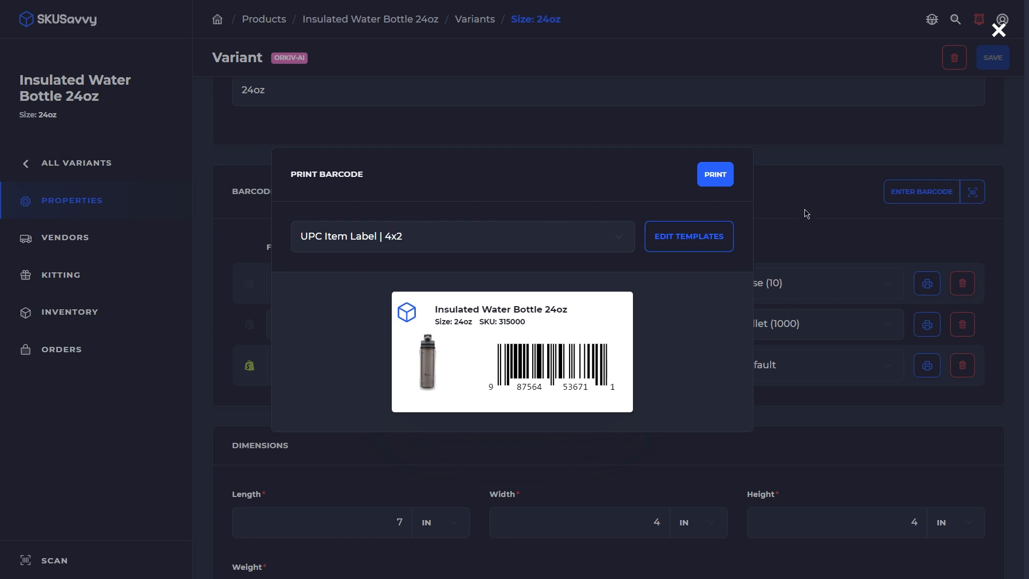
{"action": "left_click", "coordinate": [997, 30]}
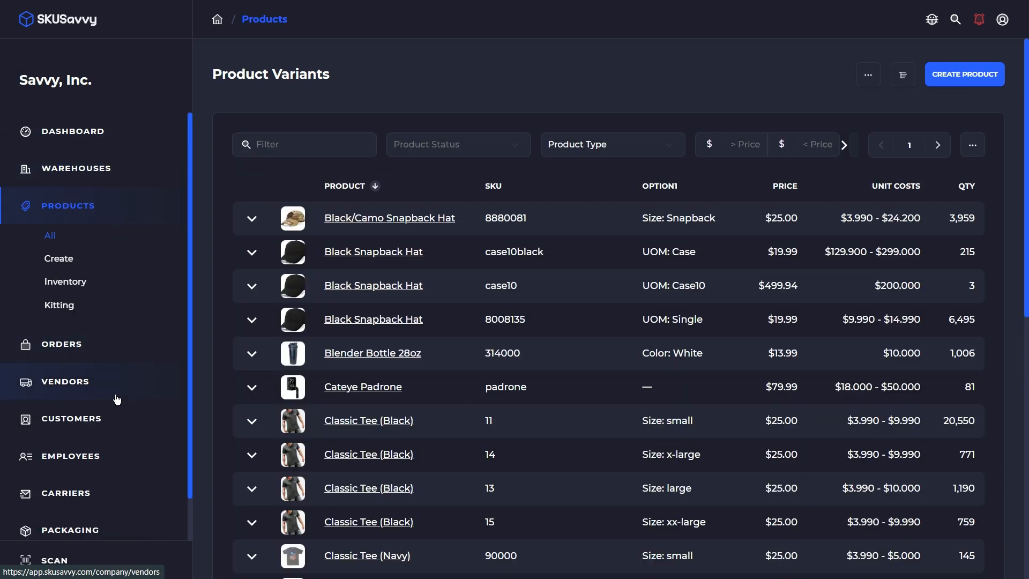
{"action": "mouse_move", "coordinate": [858, 100]}
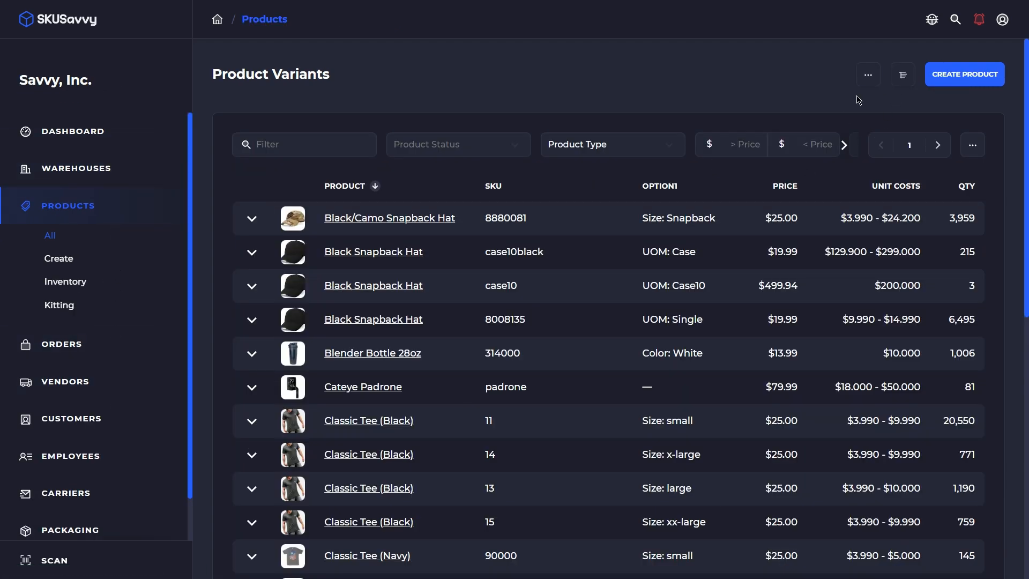
Toggle on Pick Scan Bin and Pack Scan Item in Fulfillment, then click Update
{"action": "left_click", "coordinate": [867, 73]}
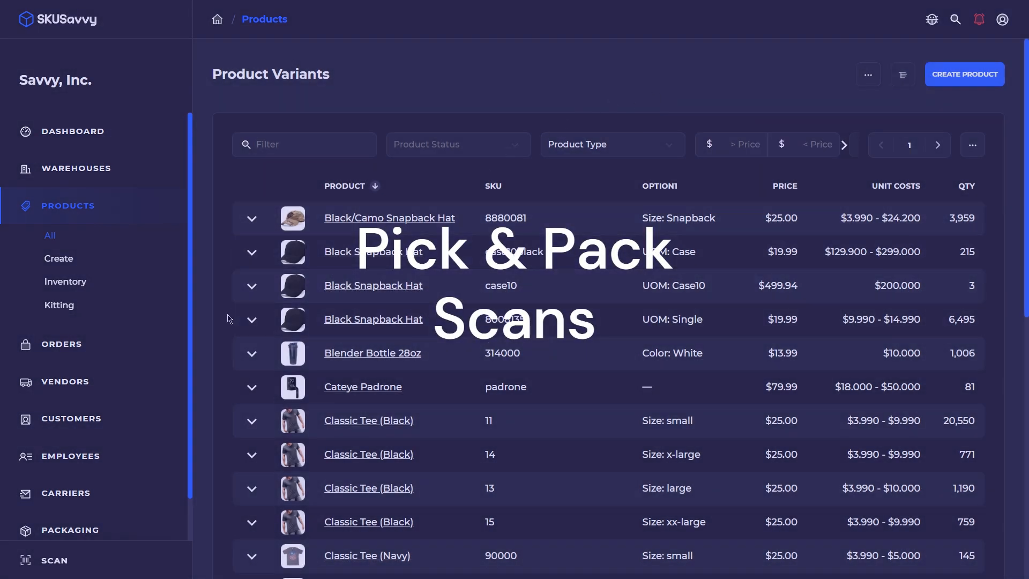
{"action": "mouse_move", "coordinate": [129, 137]}
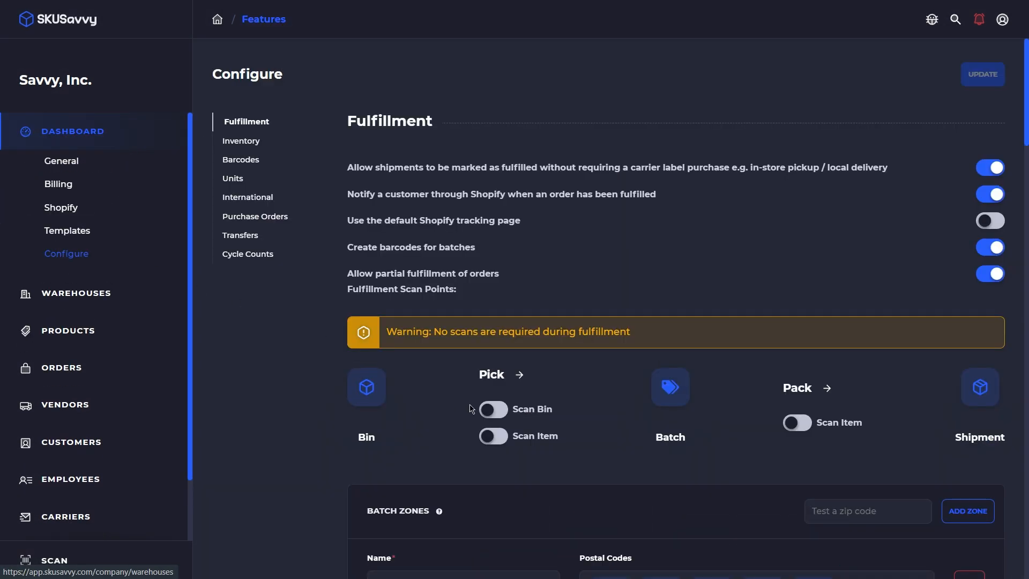
{"action": "left_click", "coordinate": [492, 409]}
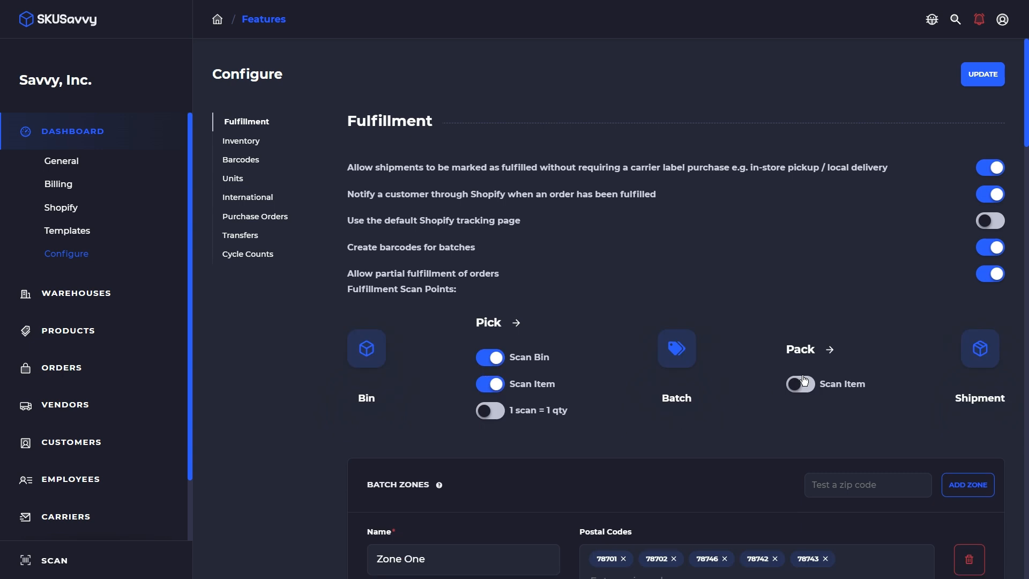
{"action": "left_click", "coordinate": [800, 384]}
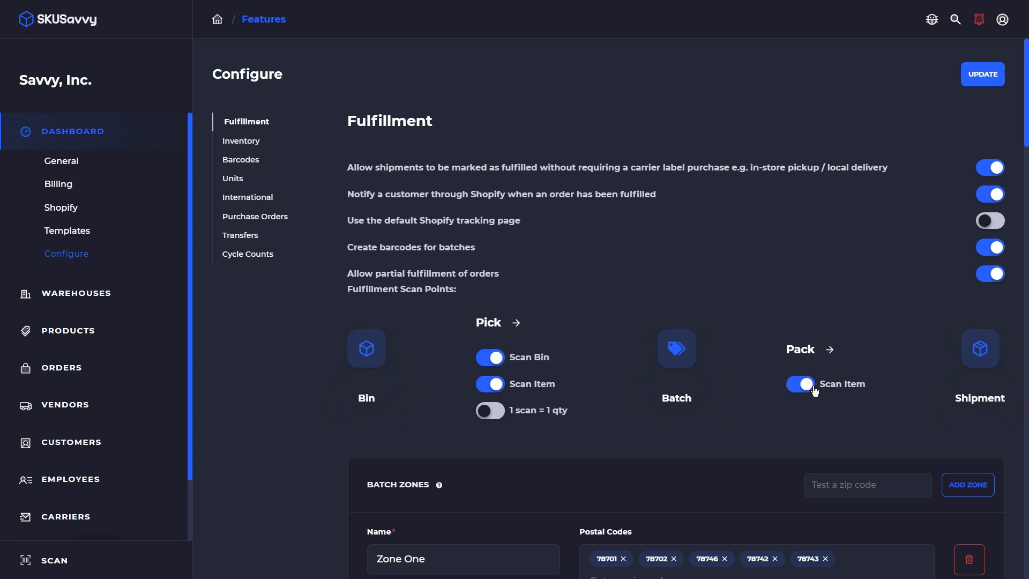
{"action": "mouse_move", "coordinate": [983, 74]}
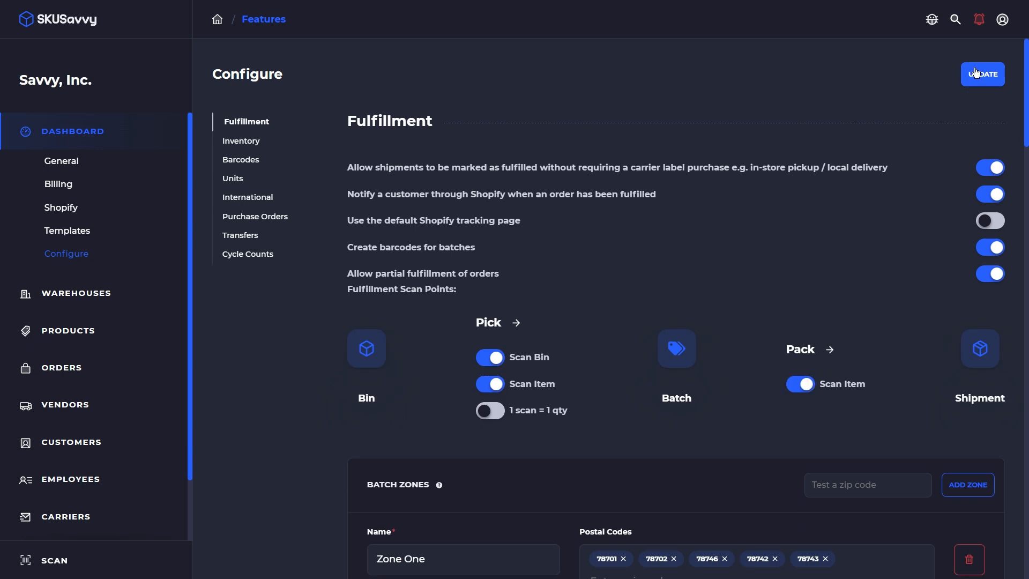
{"action": "left_click", "coordinate": [982, 74]}
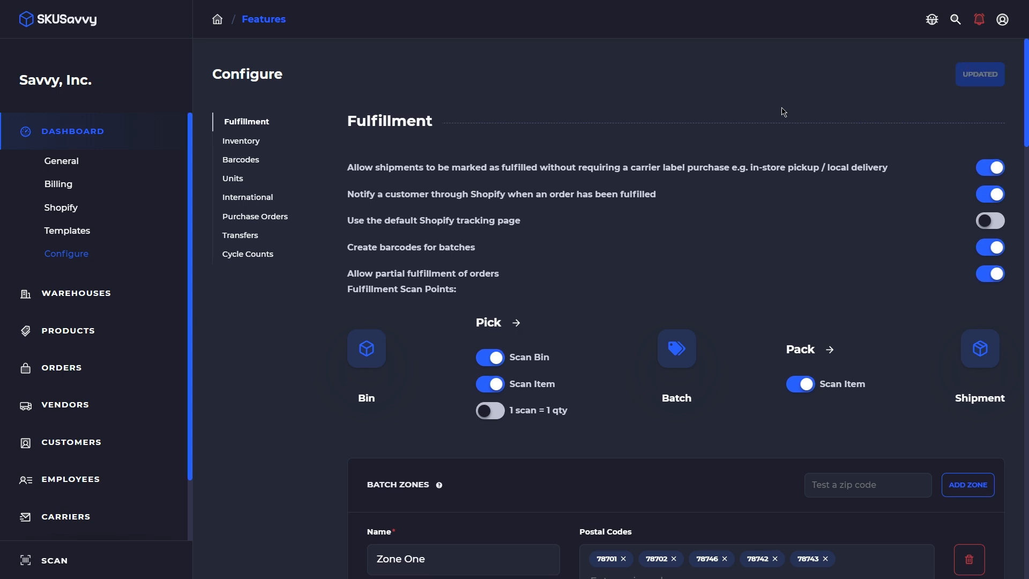
{"action": "mouse_move", "coordinate": [582, 93]}
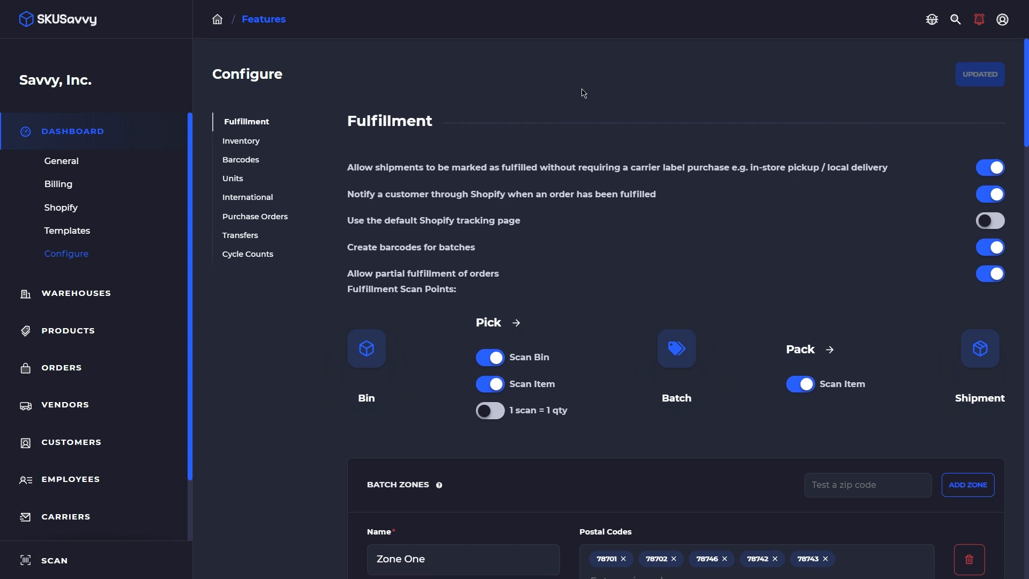
{"action": "mouse_move", "coordinate": [135, 340]}
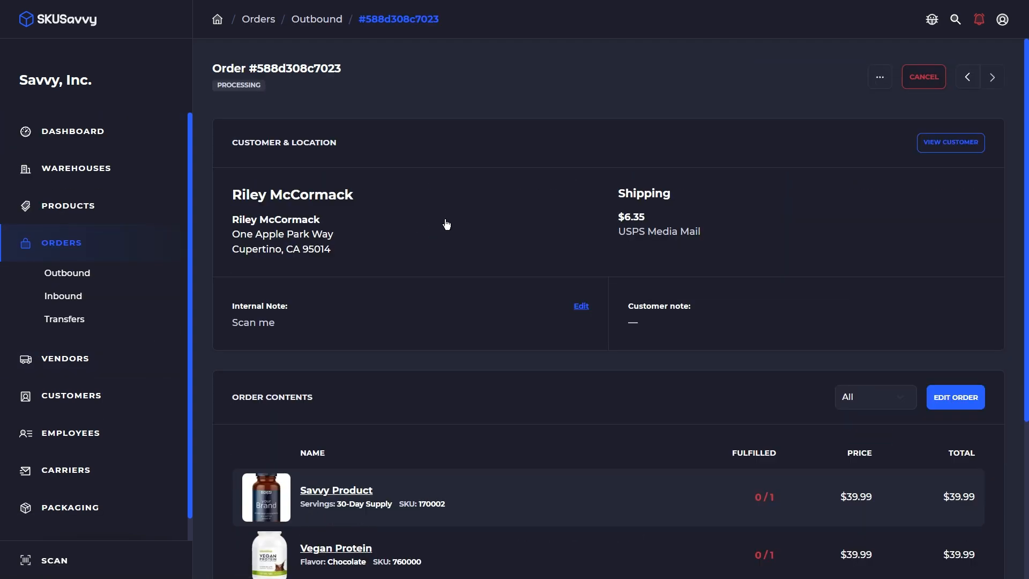
Scroll to Shipments and Fulfill shipment #01 of order #588d308c7023
{"action": "scroll", "scroll_direction": "down", "scroll_amount": 3}
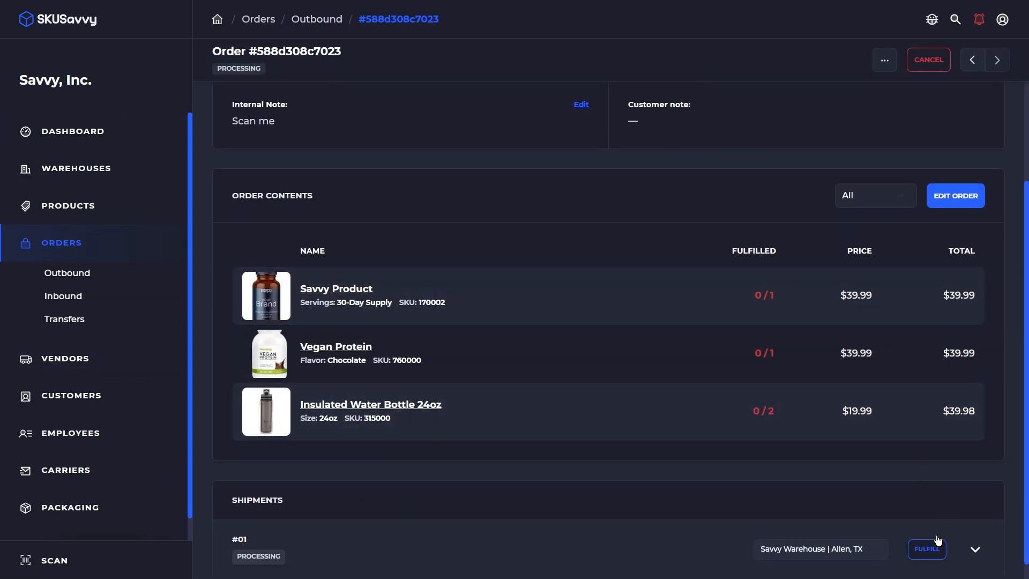
{"action": "left_click", "coordinate": [926, 549]}
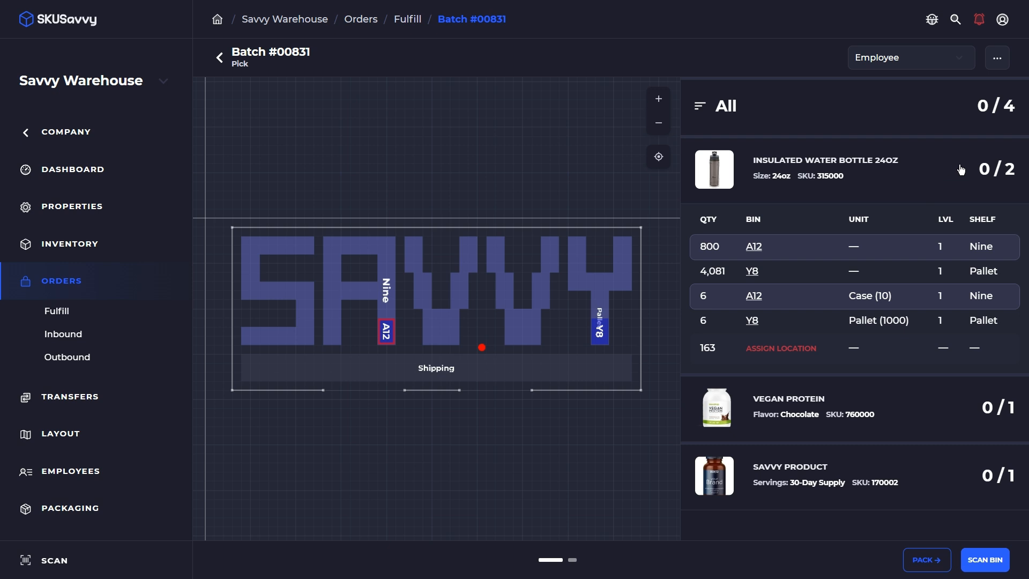
{"action": "mouse_move", "coordinate": [954, 480]}
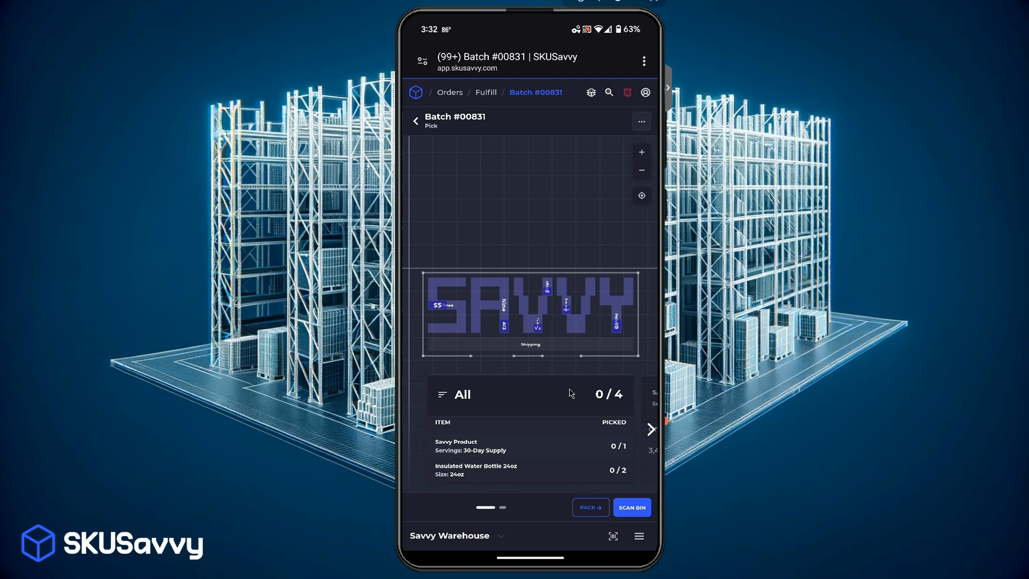
Scan-pick 2 Insulated Water Bottle 24oz from their bin for batch #00831, then continue to packing
{"action": "left_click", "coordinate": [631, 507]}
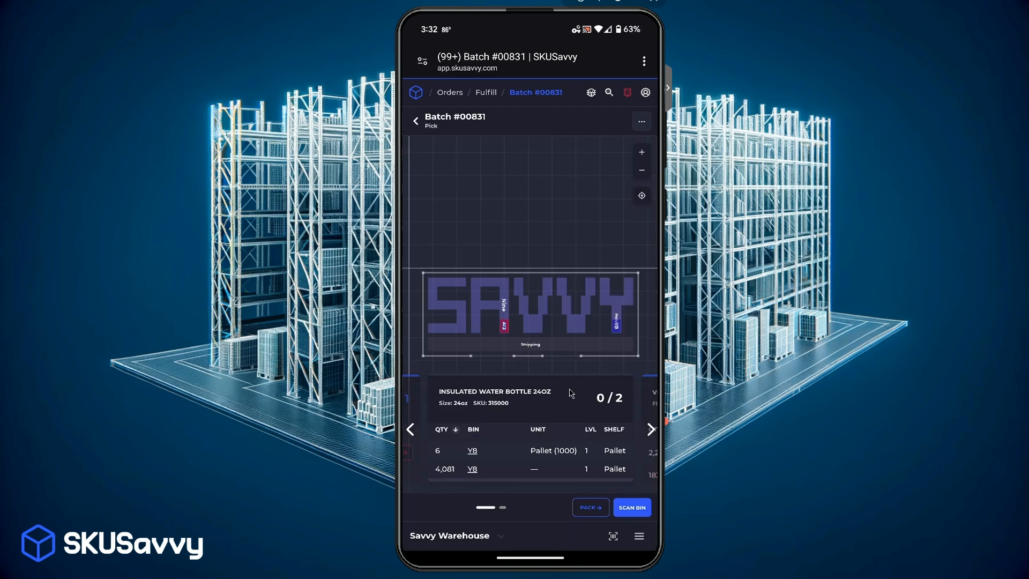
{"action": "left_click", "coordinate": [630, 507]}
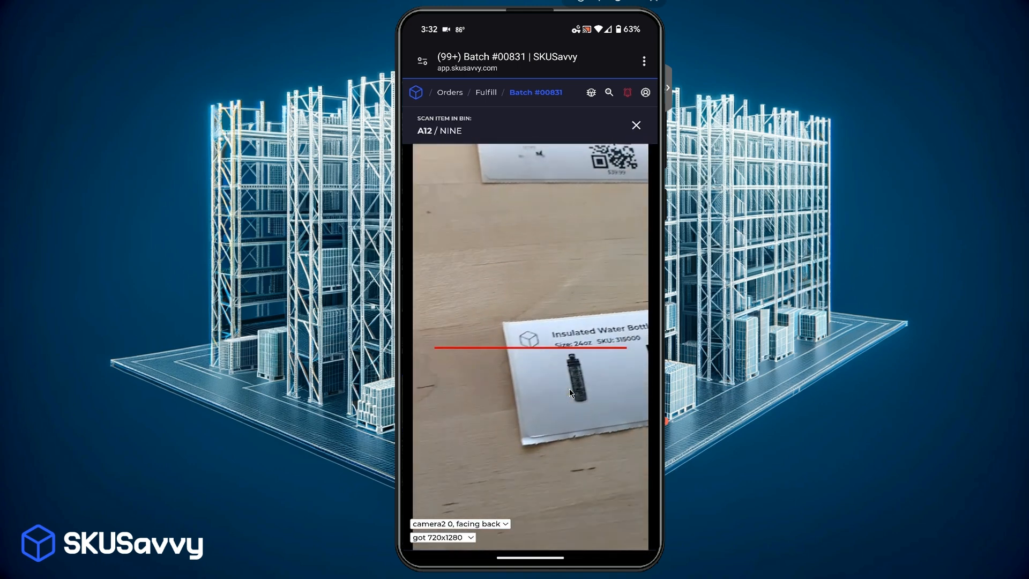
{"action": "left_click", "coordinate": [635, 125]}
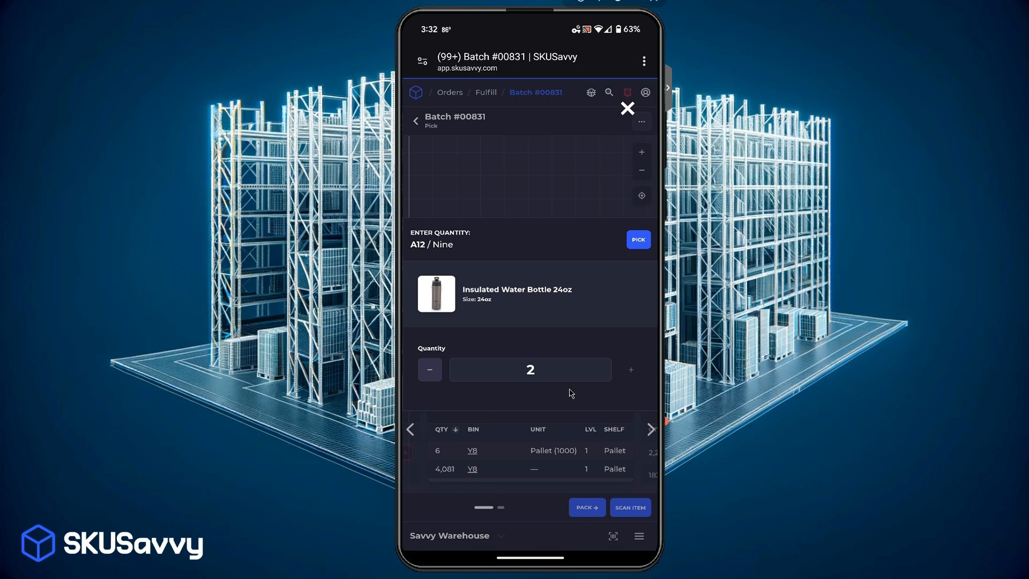
{"action": "left_click", "coordinate": [637, 239]}
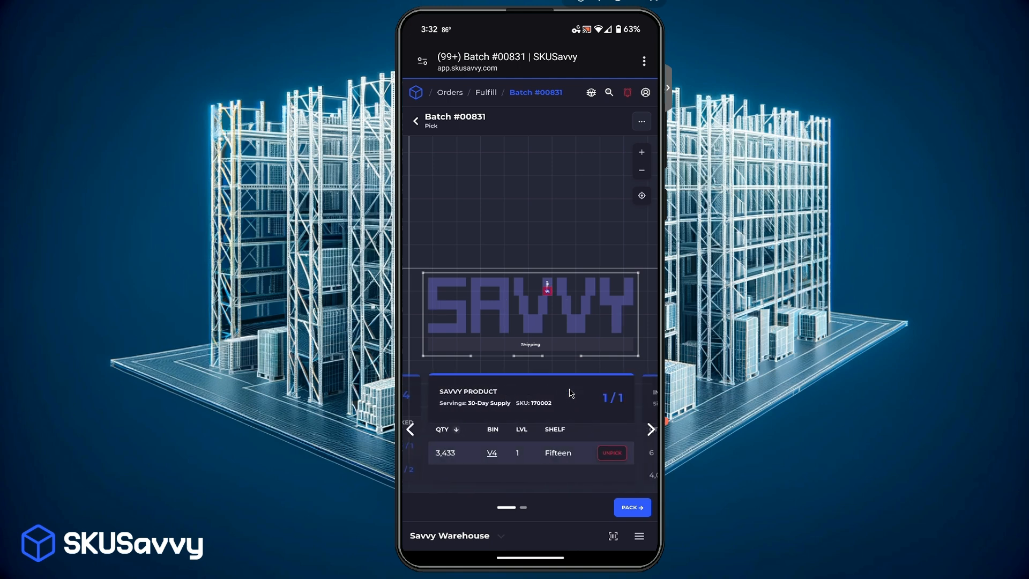
{"action": "left_click", "coordinate": [631, 506]}
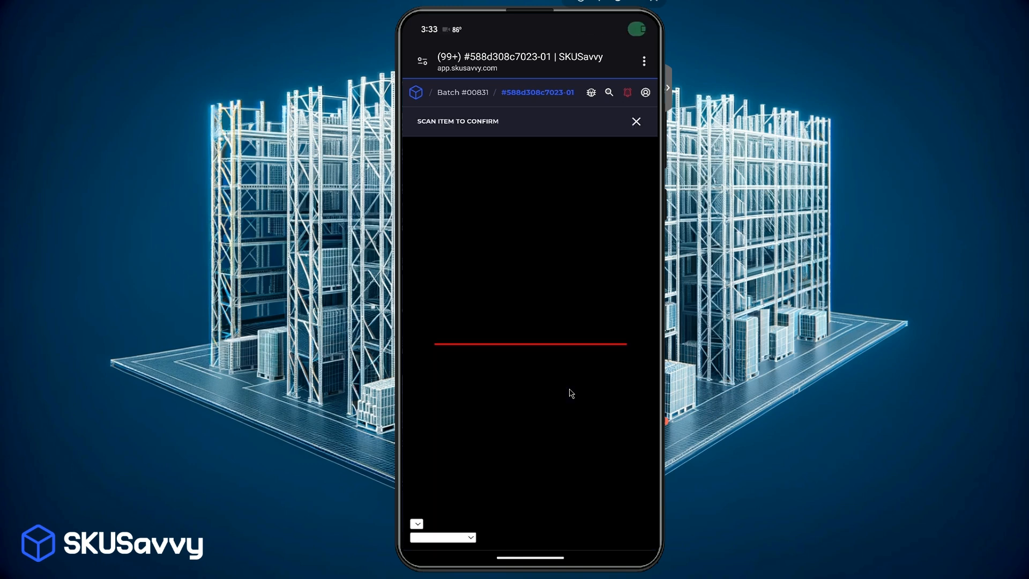
Scan the packed items to confirm shipment #588d308c7023-01
{"action": "left_click", "coordinate": [635, 122]}
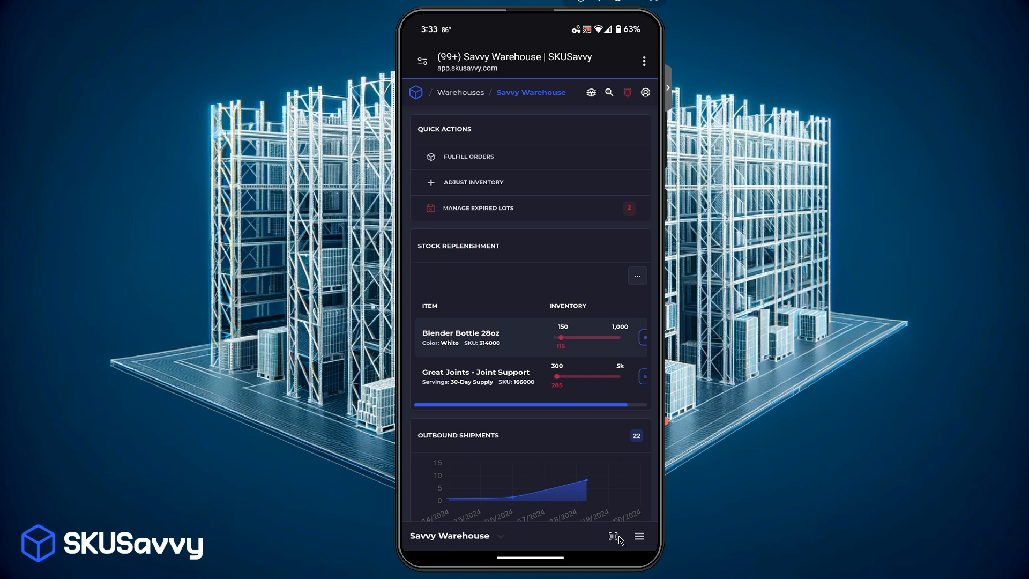
{"action": "mouse_move", "coordinate": [616, 539]}
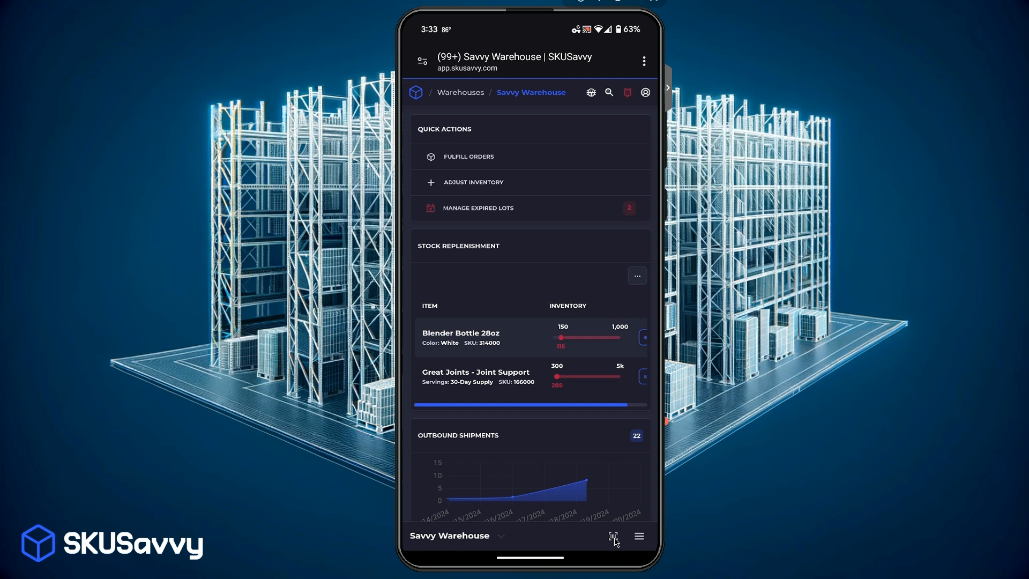
Scan an unknown barcode, choose Attach to a Bin, and scan to attach it
{"action": "left_click", "coordinate": [613, 536]}
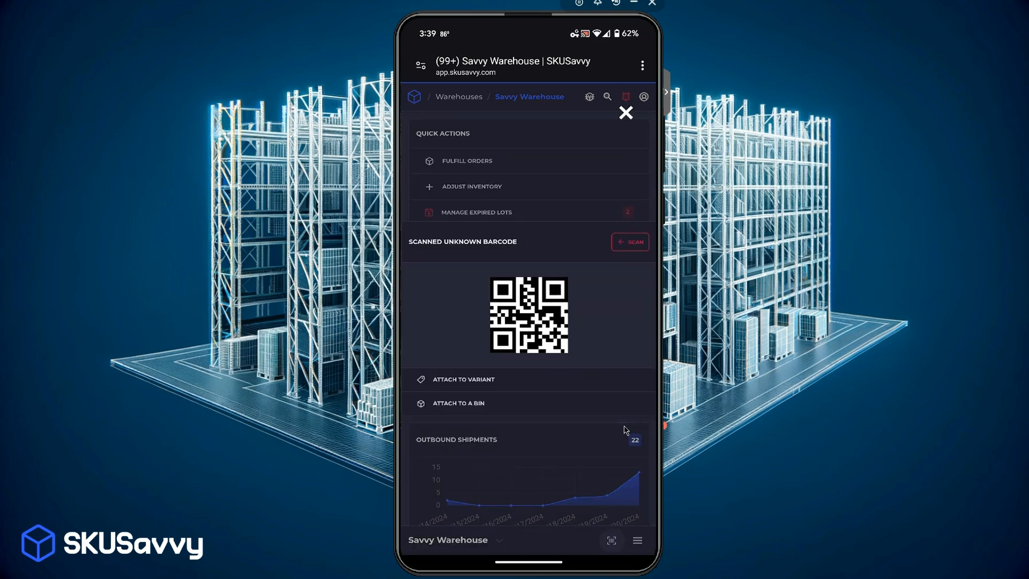
{"action": "mouse_move", "coordinate": [473, 376]}
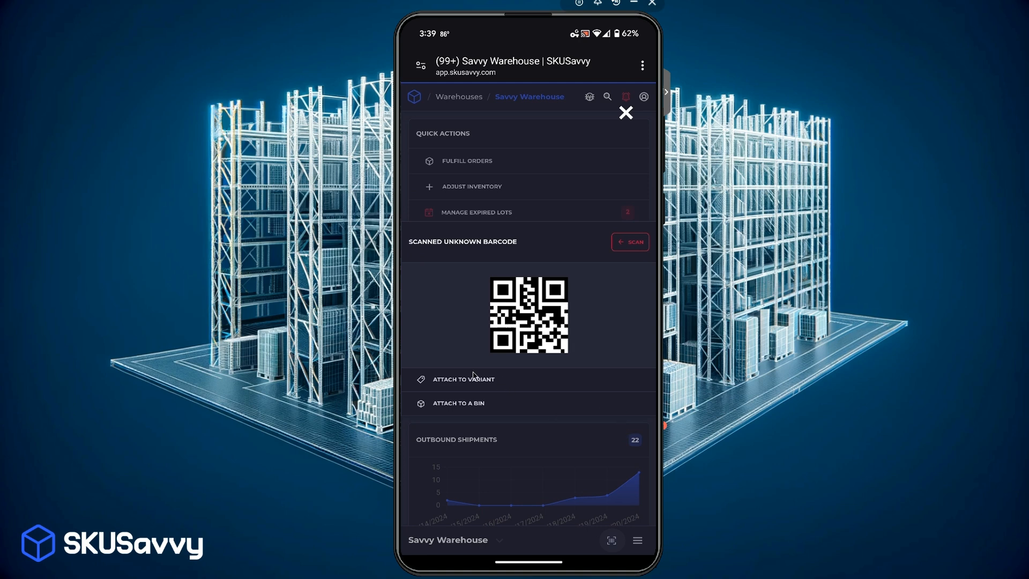
{"action": "mouse_move", "coordinate": [478, 409]}
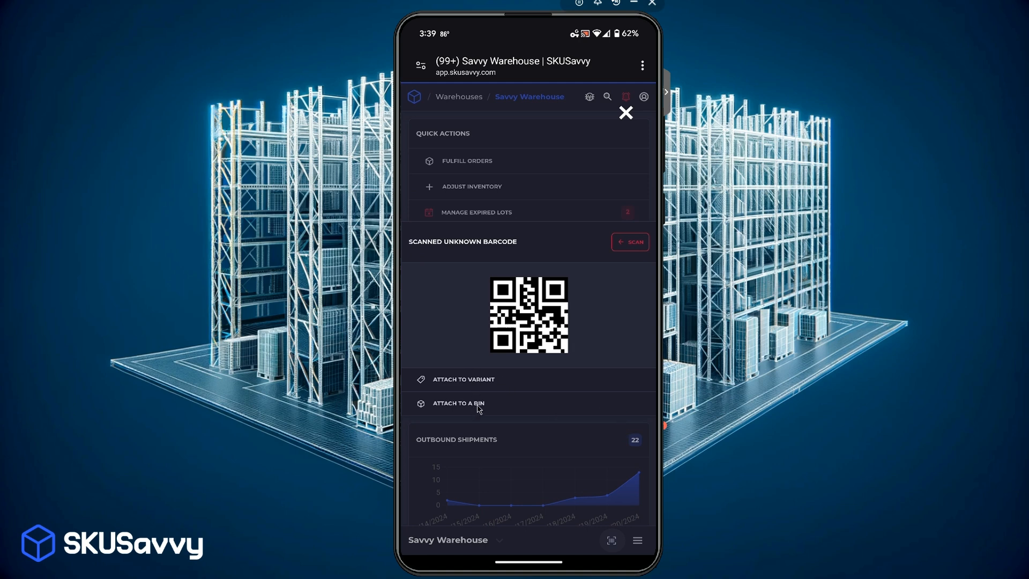
{"action": "left_click", "coordinate": [628, 242]}
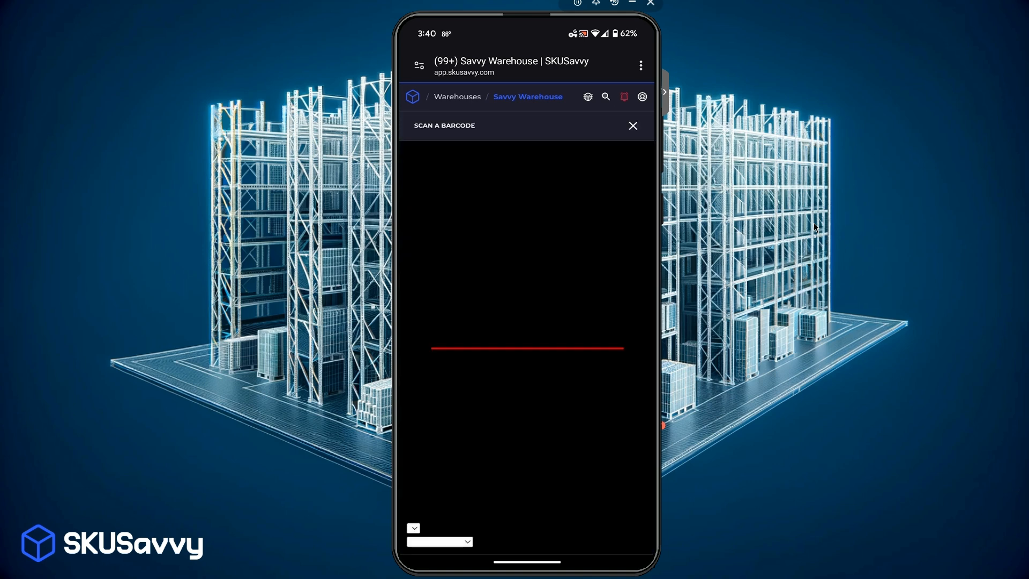
{"action": "left_click", "coordinate": [632, 125]}
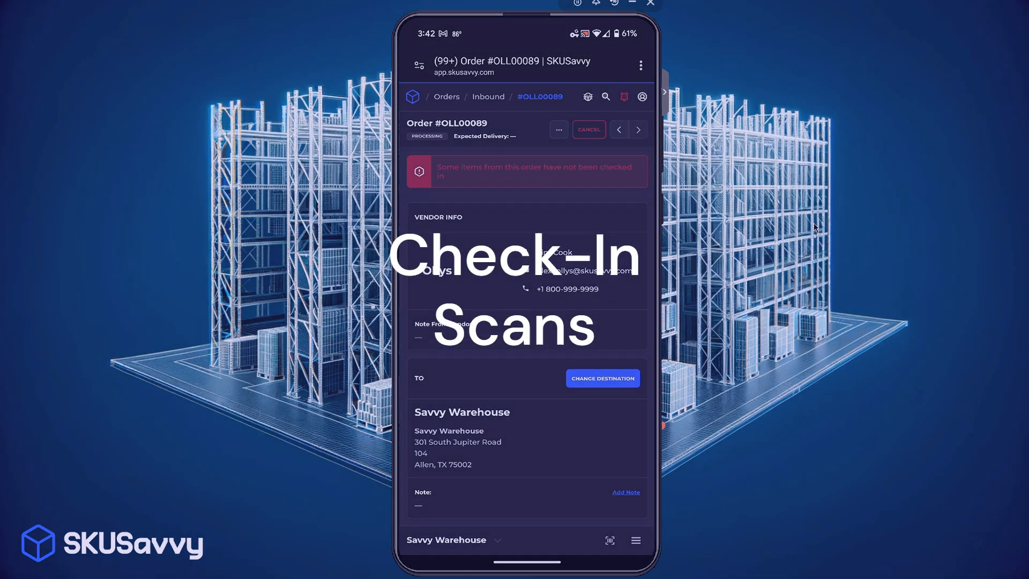
Start checking in shipment #OLL00089-01 and review its check-in settings
{"action": "scroll", "scroll_direction": "down", "scroll_amount": 3}
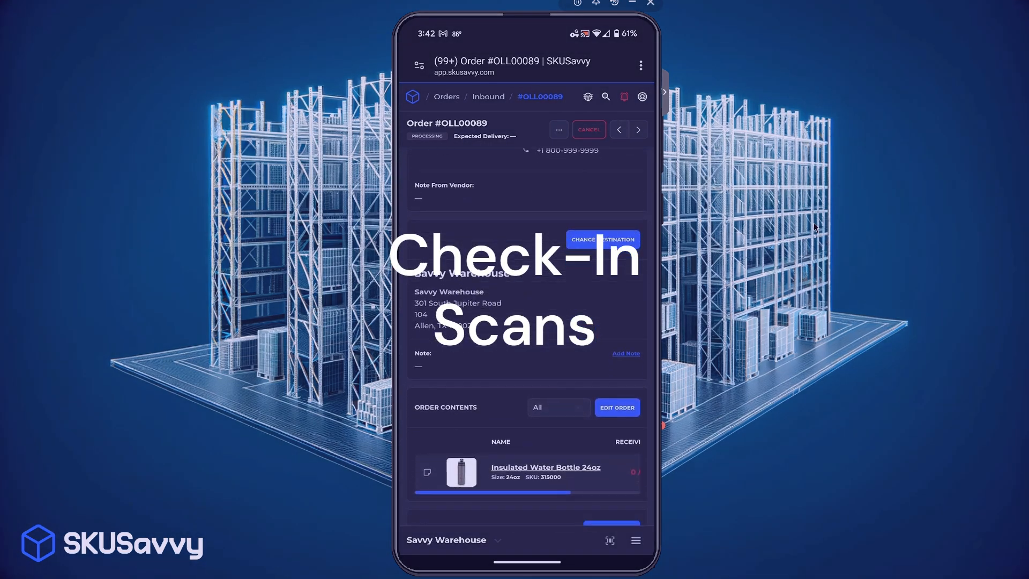
{"action": "scroll", "scroll_direction": "down", "scroll_amount": 3}
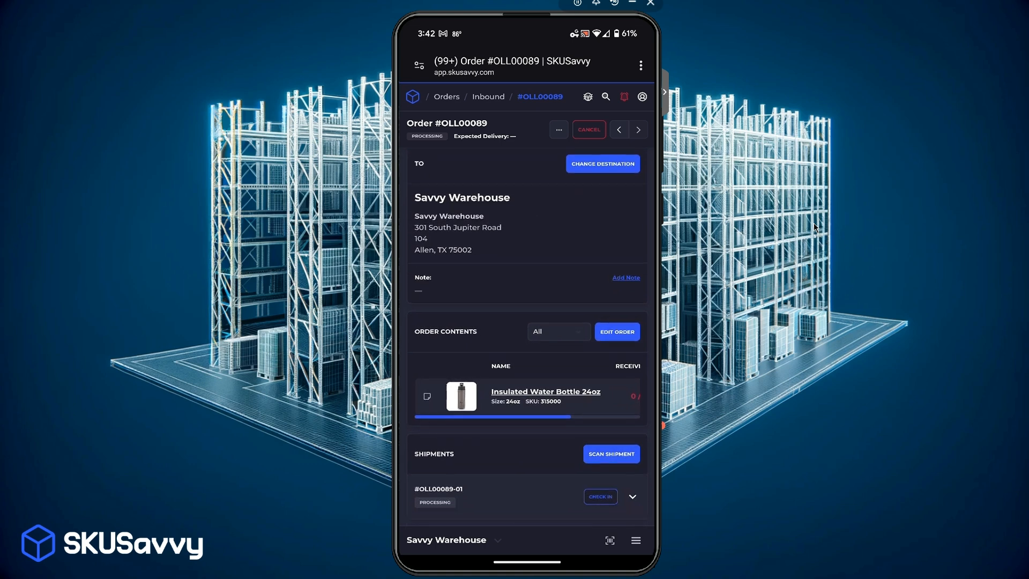
{"action": "left_click", "coordinate": [600, 496]}
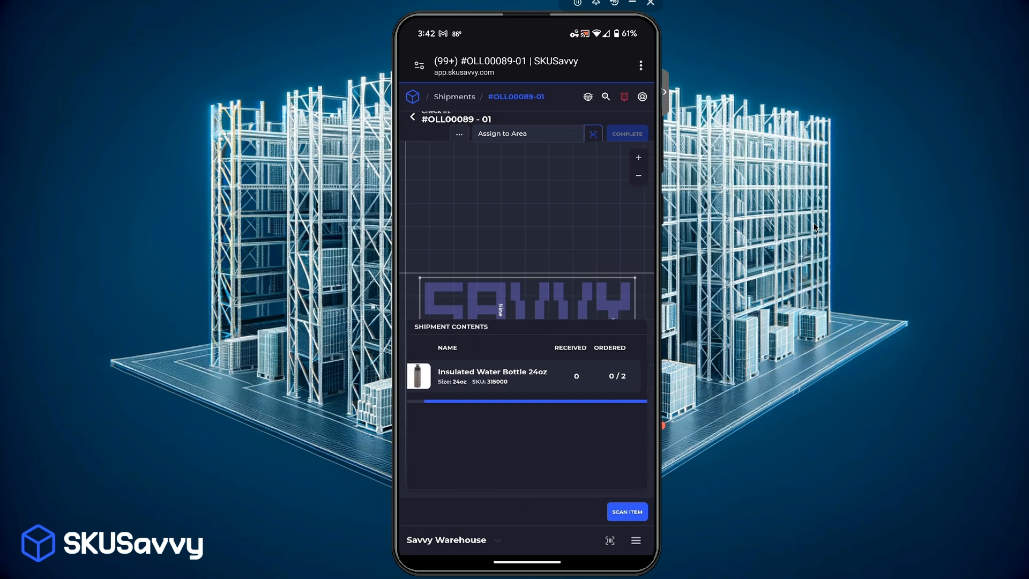
{"action": "left_click", "coordinate": [459, 133]}
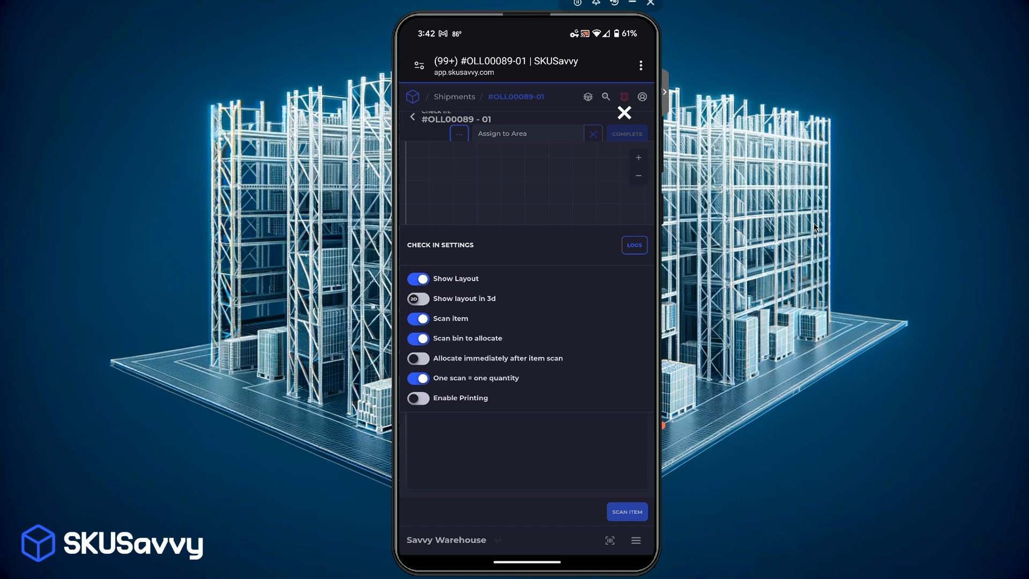
{"action": "left_click", "coordinate": [623, 112]}
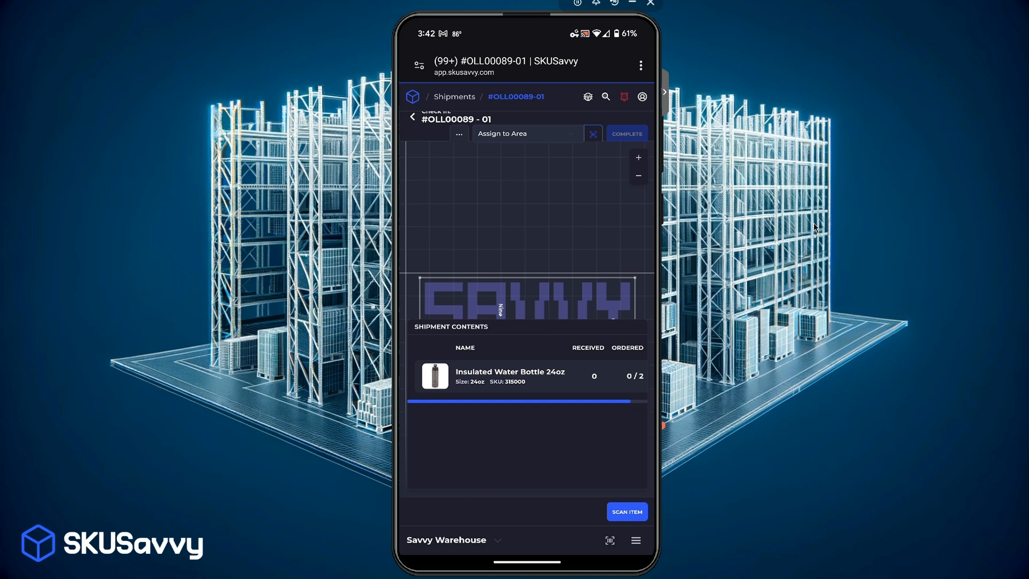
Scan two received water bottles and scan bins, including V4, to allocate them
{"action": "left_click", "coordinate": [624, 511]}
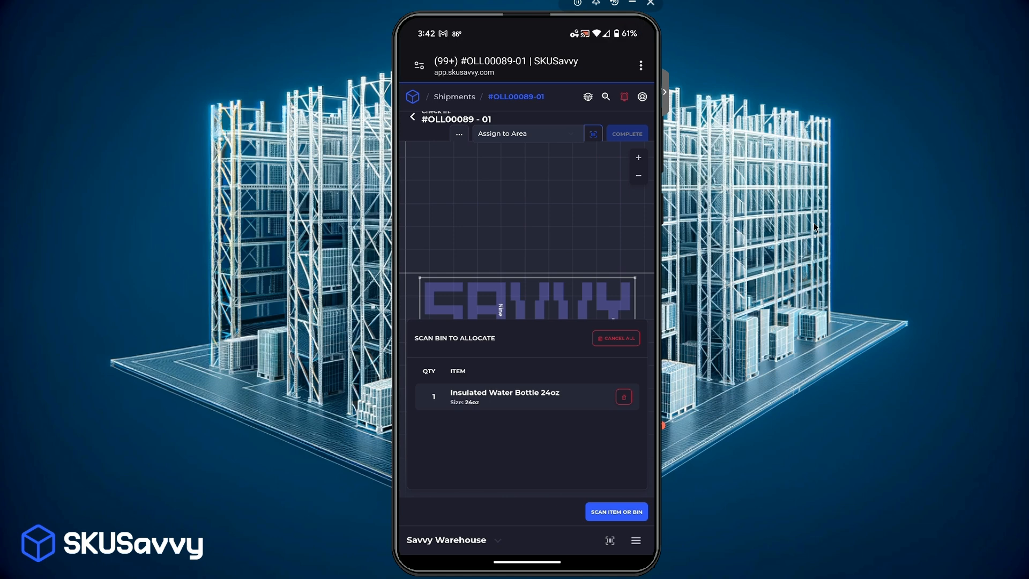
{"action": "left_click", "coordinate": [615, 511]}
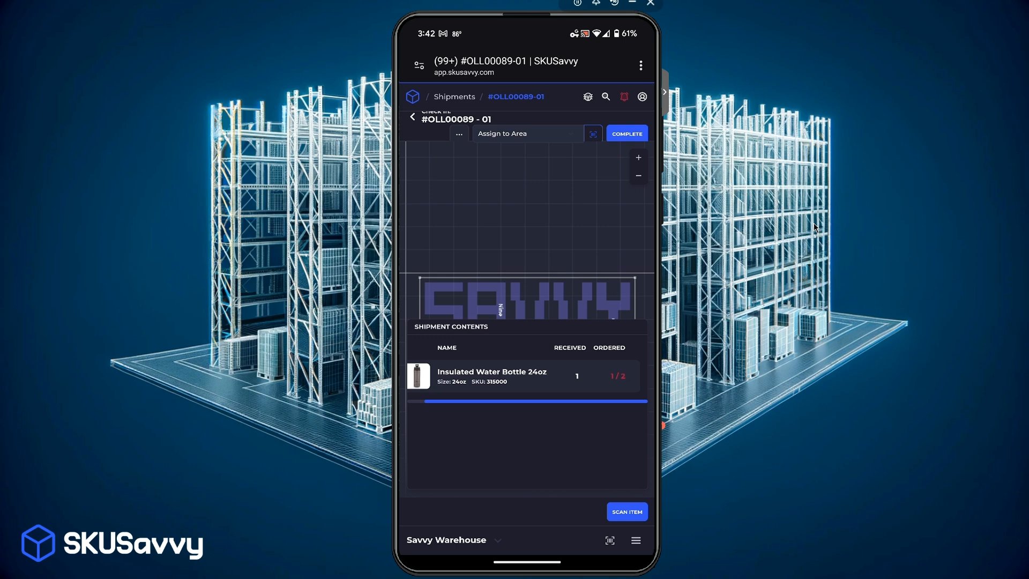
{"action": "left_click", "coordinate": [625, 511]}
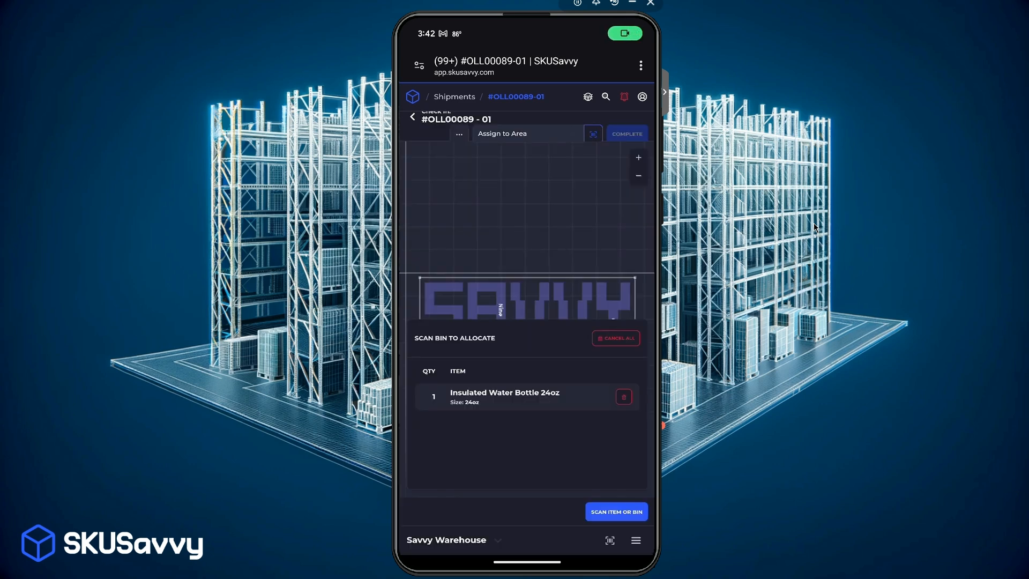
{"action": "left_click", "coordinate": [616, 512]}
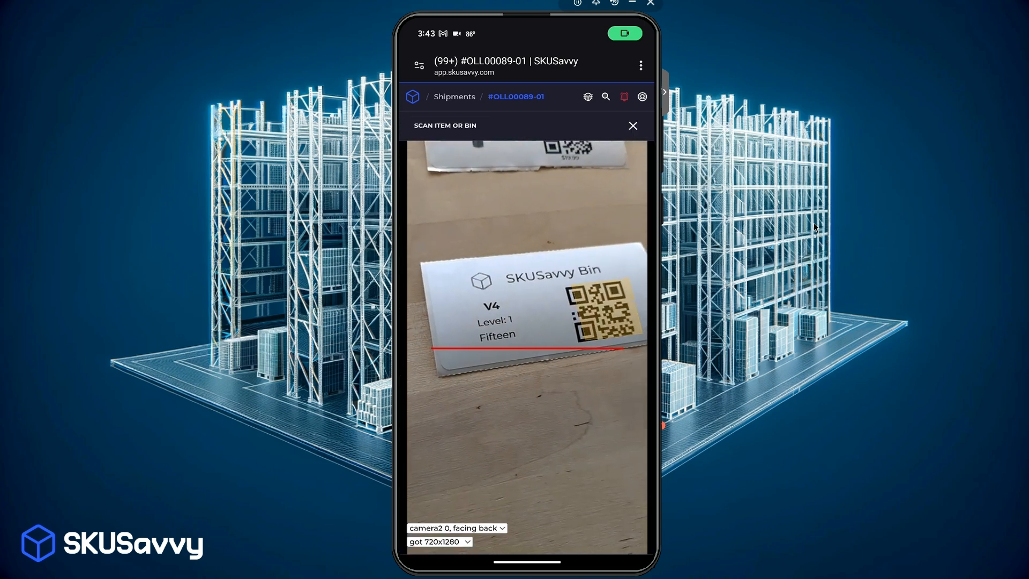